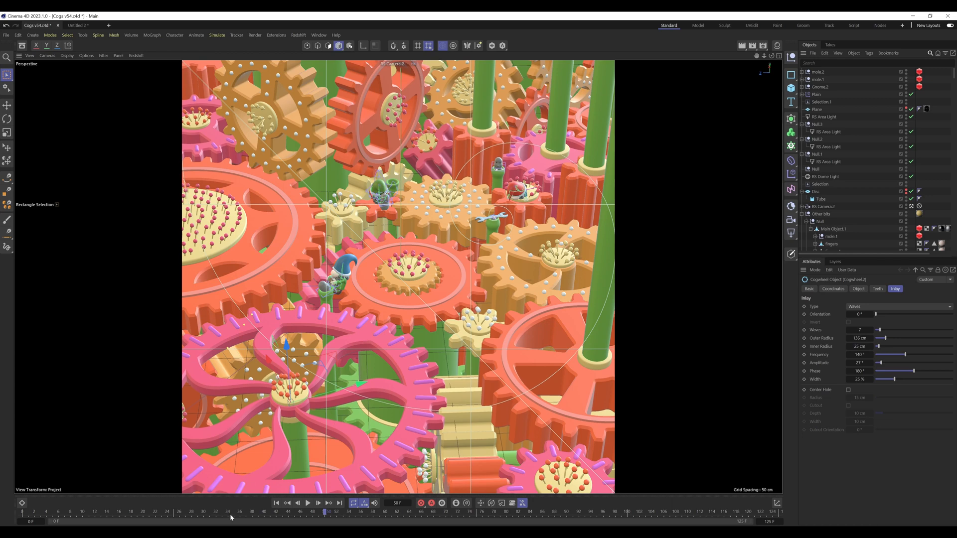
Step: Scrub the timeline to preview the turning cogs, then switch to the Untitled 2 document
left_click_drag(325, 511, 229, 511)
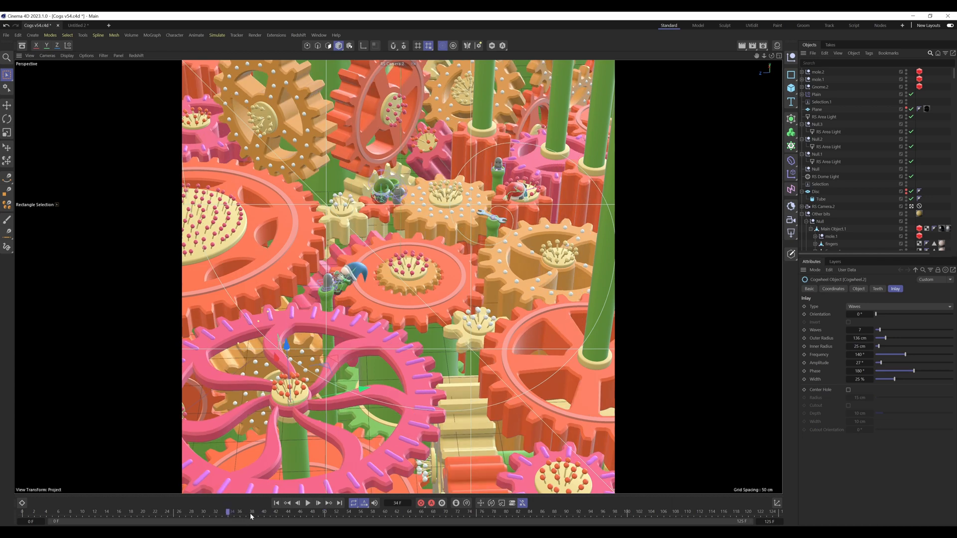
left_click_drag(230, 511, 256, 511)
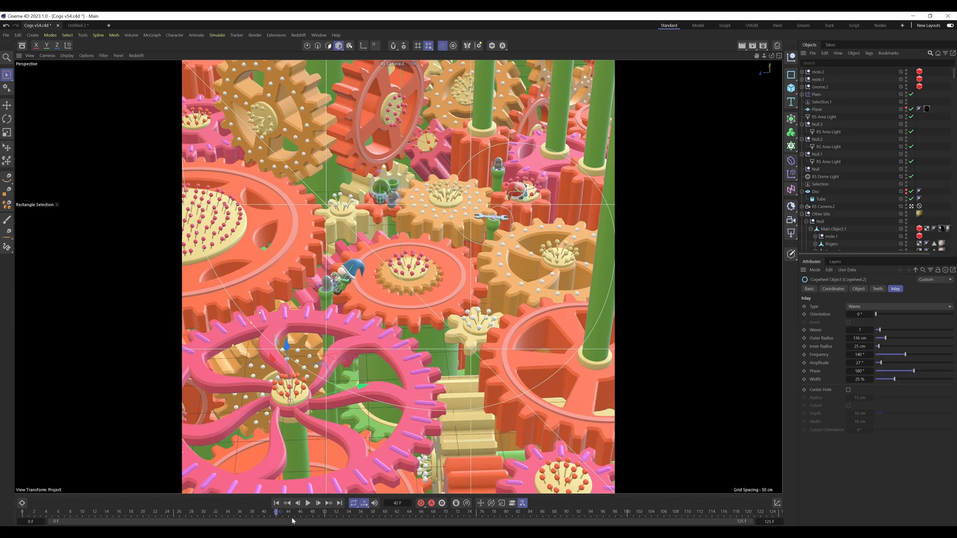
left_click(317, 511)
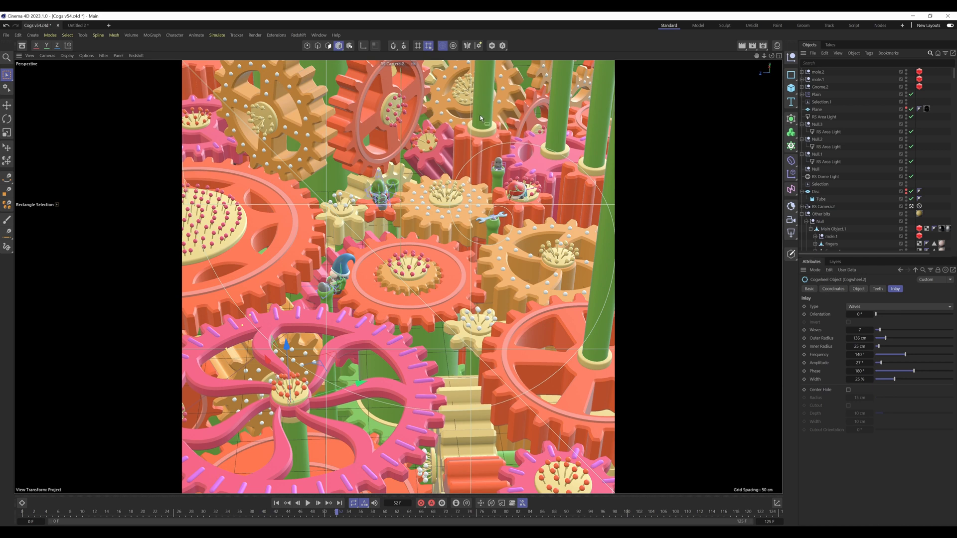
mouse_move(515, 254)
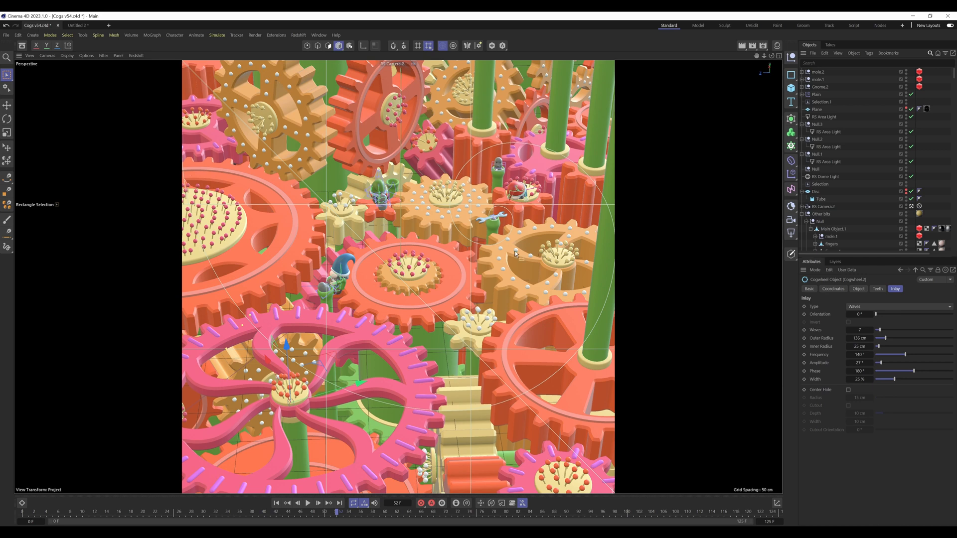
mouse_move(459, 219)
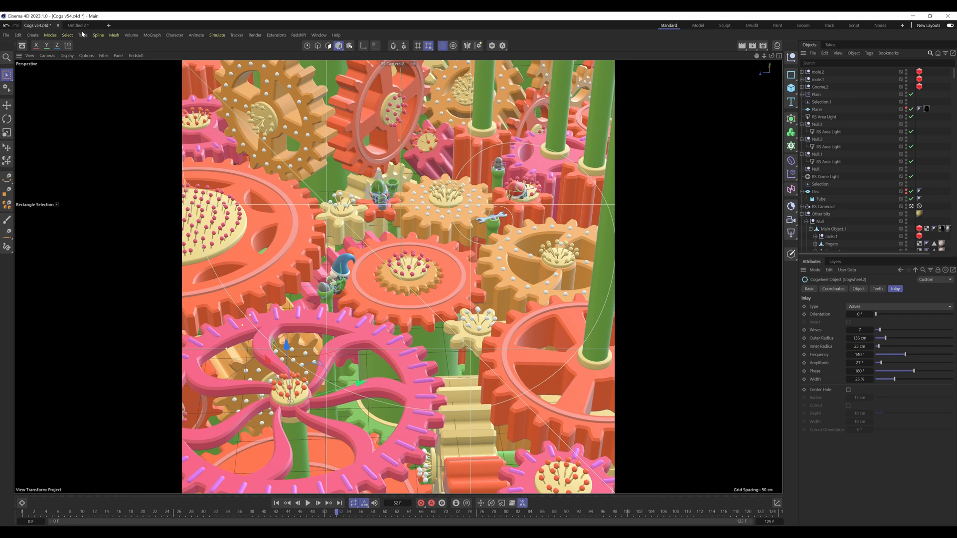
left_click(78, 25)
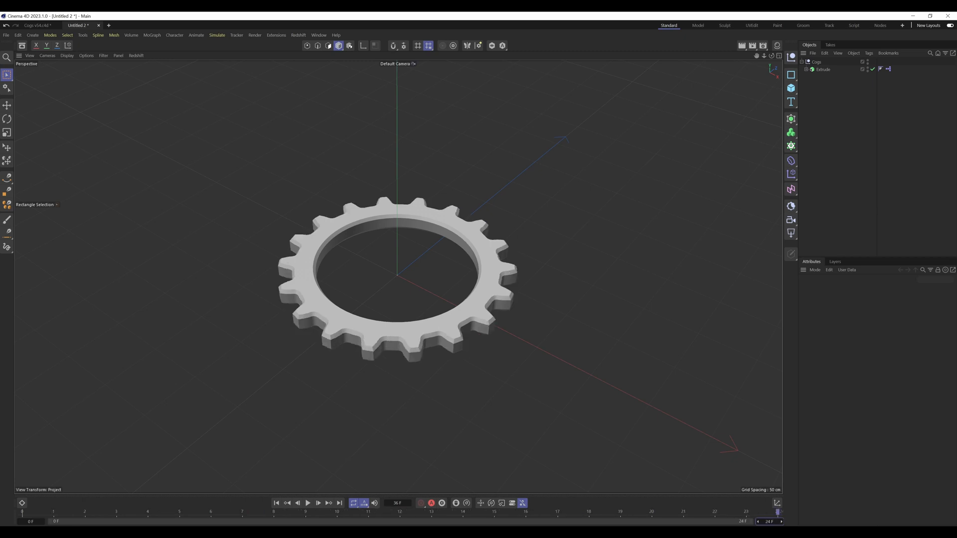
Step: Set the project's Maximum Time to 49 F and show the Cogs null's Cog Speed at 100%
left_click(308, 502)
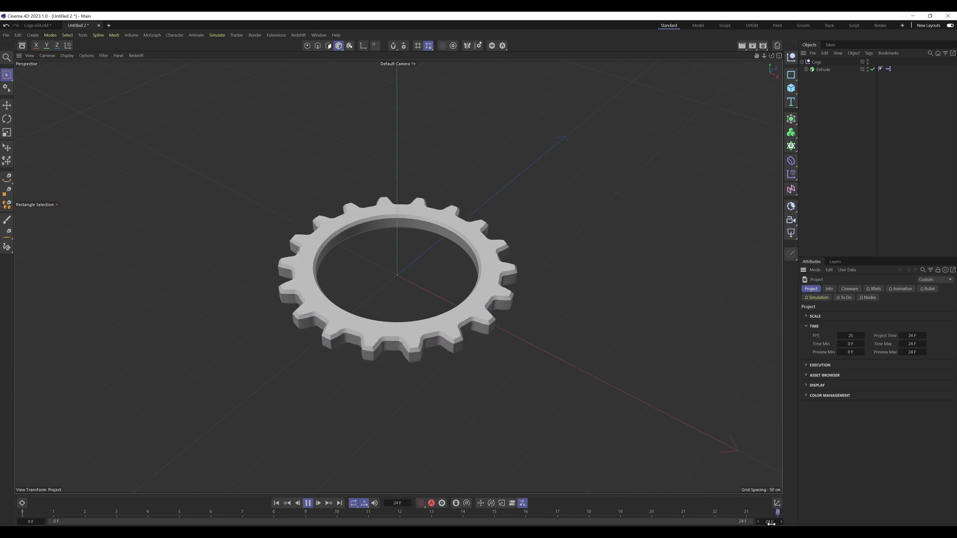
left_click(771, 521)
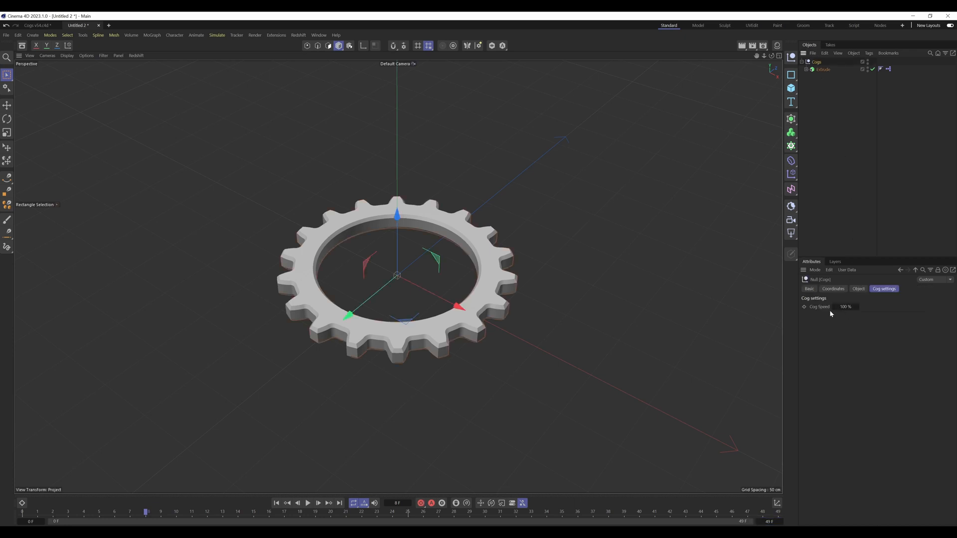
Step: Duplicate the Extrude cog, place the copy beside the original and play the rotation
left_click(822, 68)
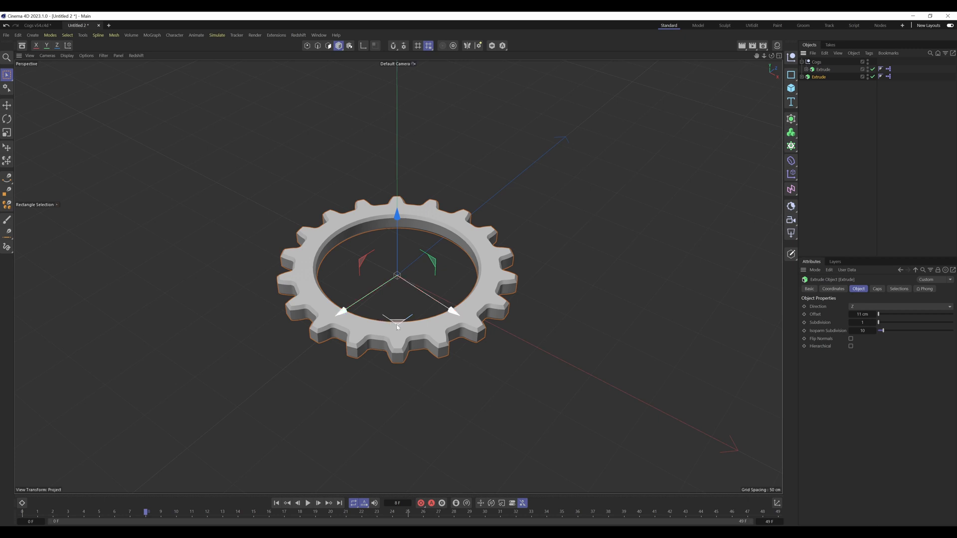
left_click(819, 76)
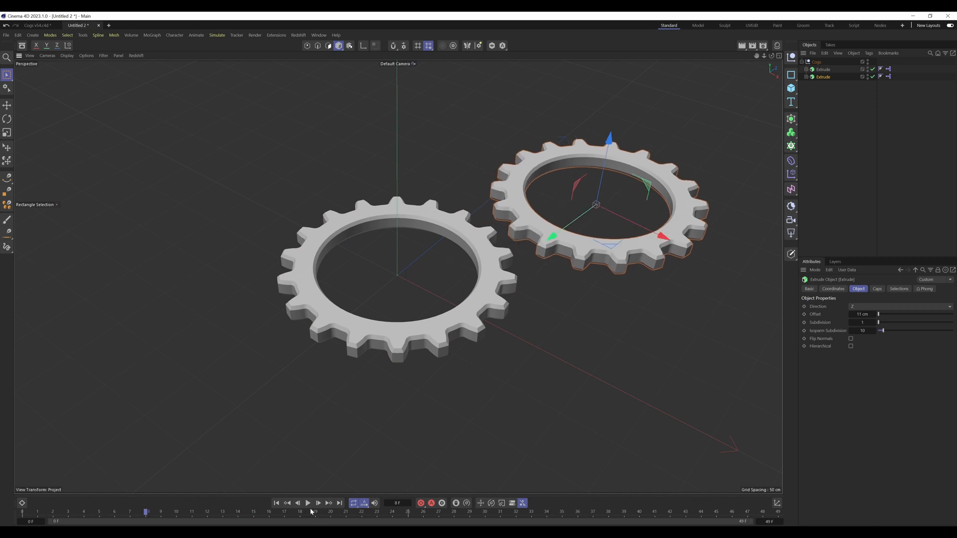
left_click(308, 502)
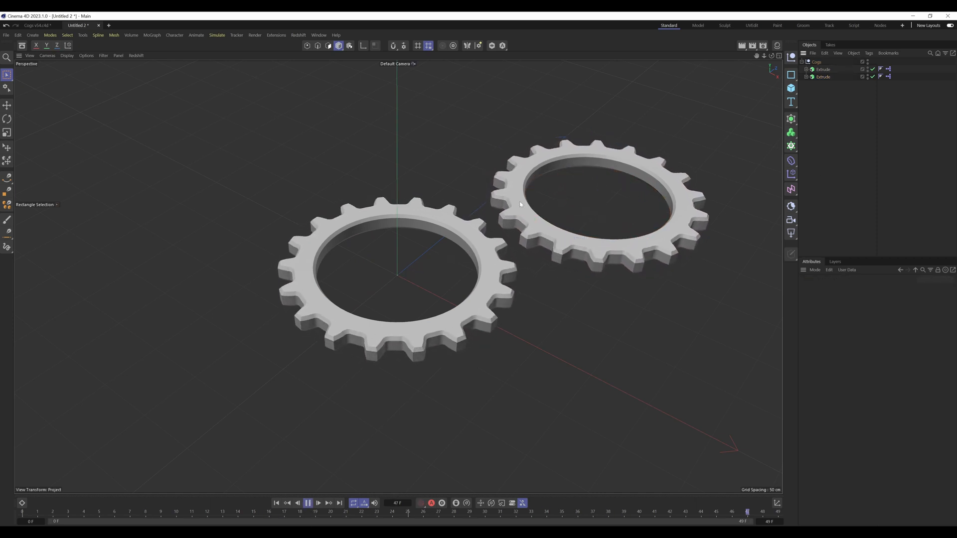
left_click(816, 61)
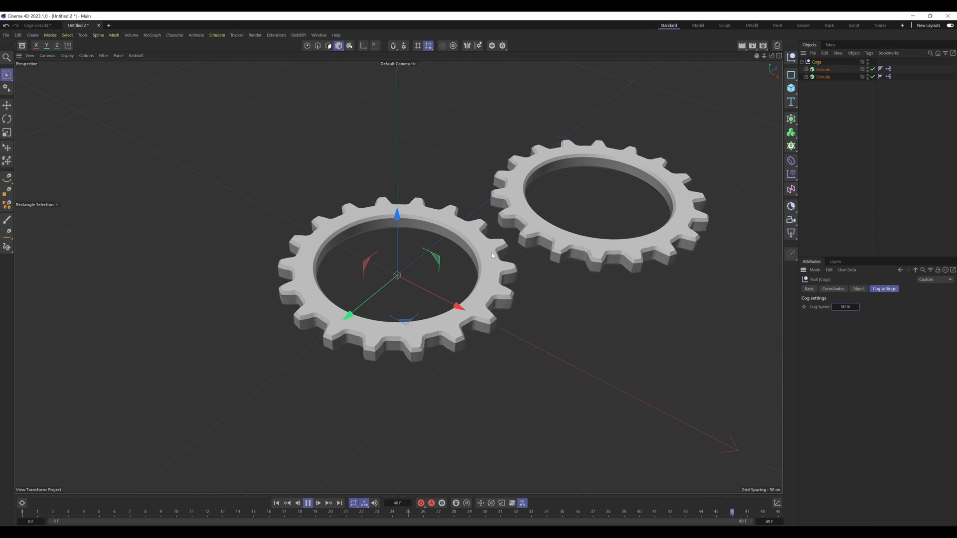
Step: Toggle playback to watch the two cogs mesh and adjust the Cog Speed value
left_click(308, 502)
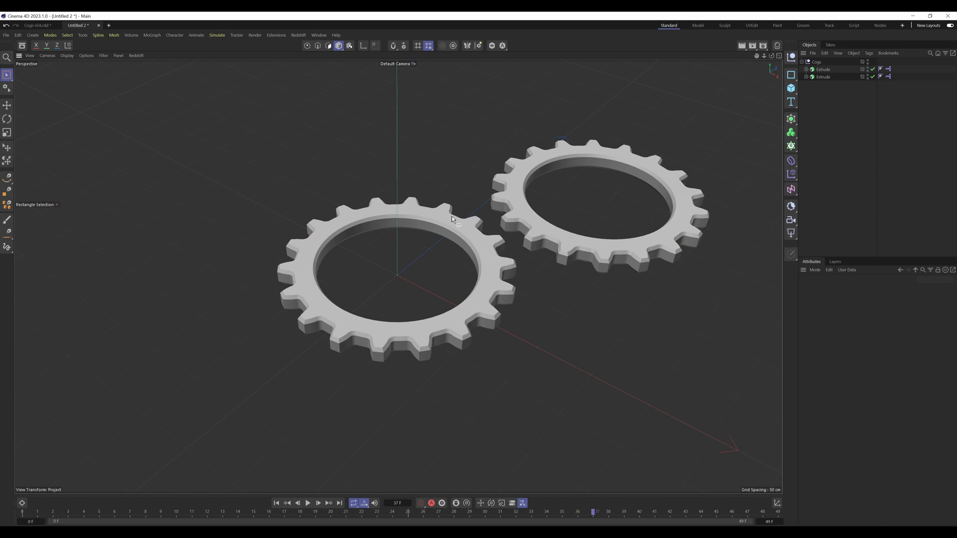
mouse_move(476, 299)
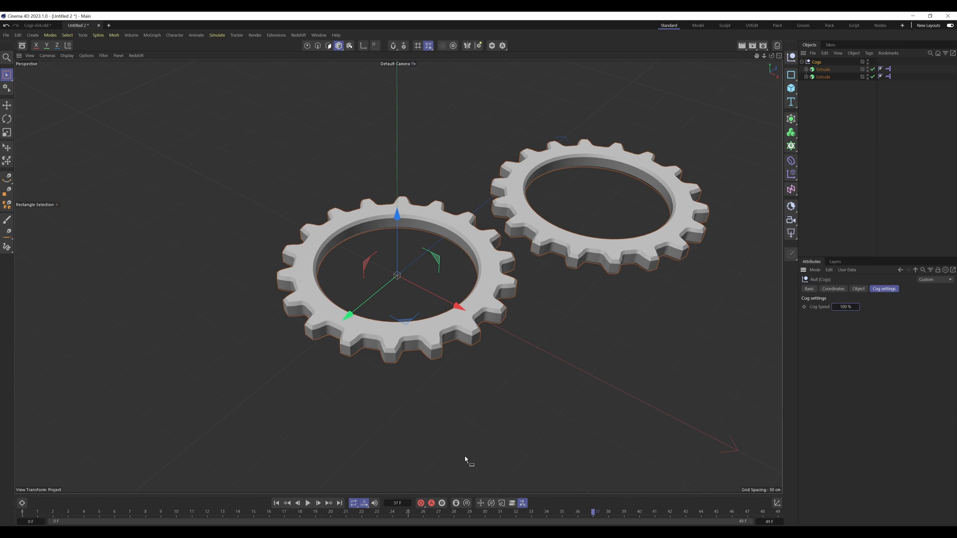
left_click(308, 502)
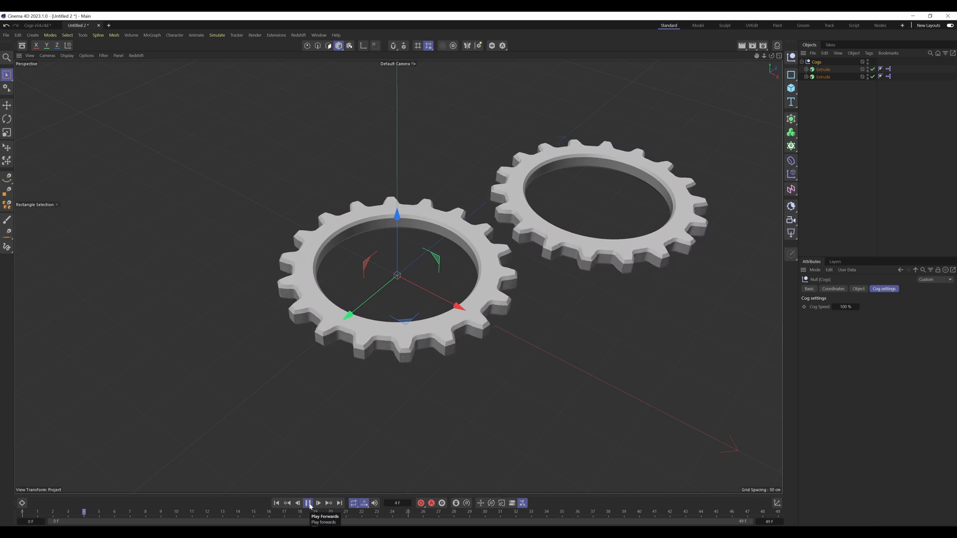
left_click(308, 502)
type("50")
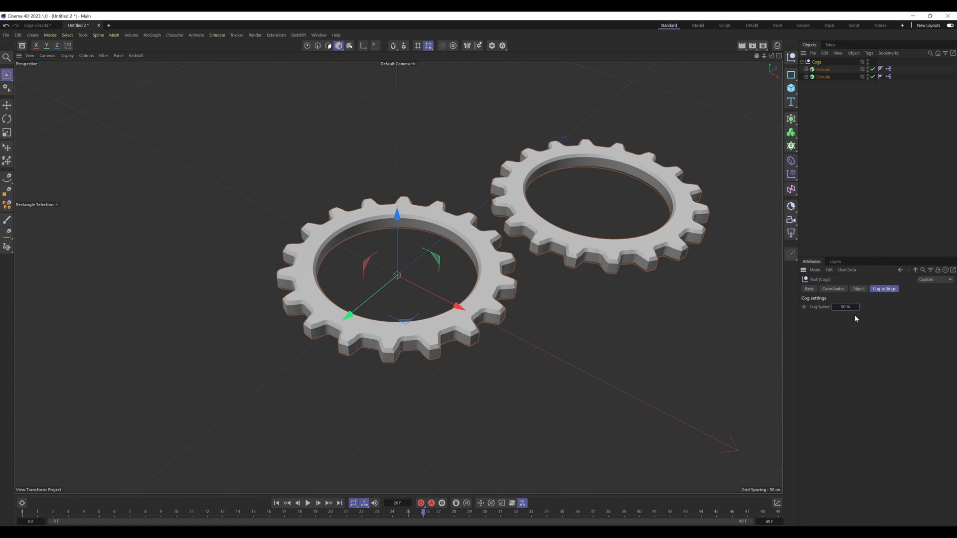
left_click(308, 502)
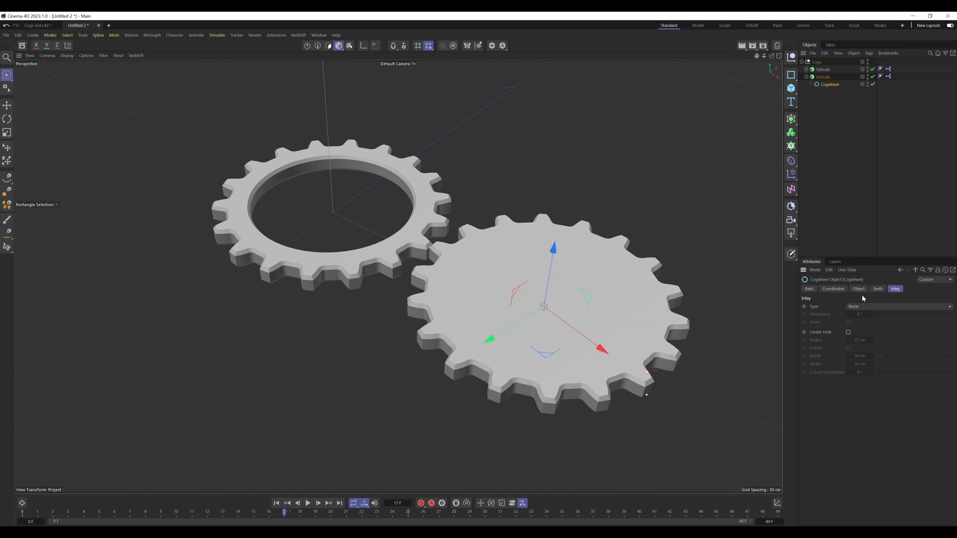
Step: Set the Cogwheel spline's Teeth count to 5
left_click(877, 289)
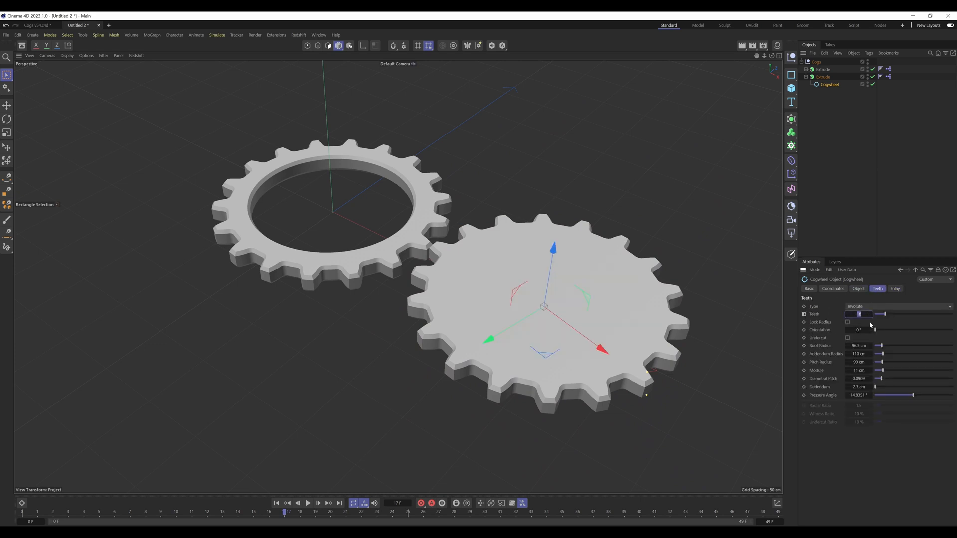
type("5")
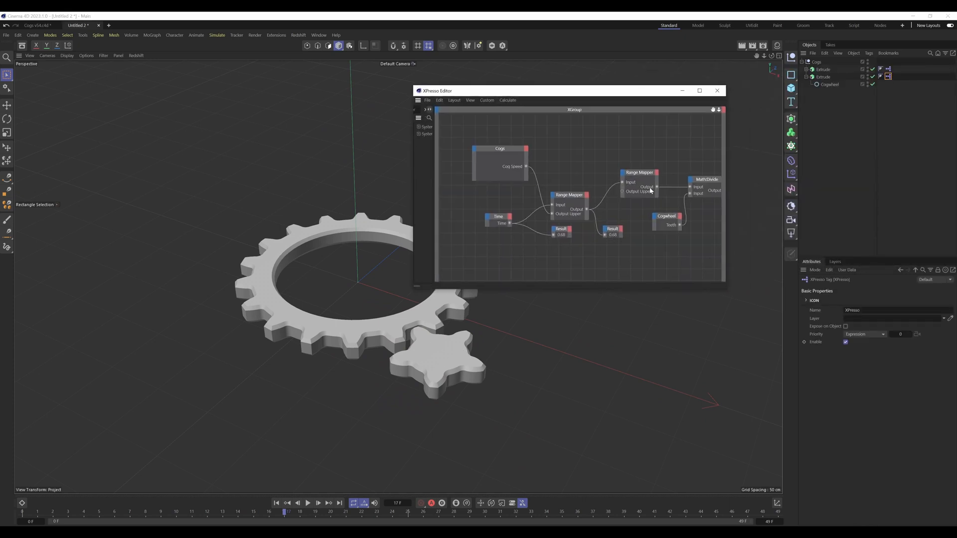
Step: Adjust the Range Mapper's Output Upper and move the small five-toothed Extrude to mesh with the ring
left_click(639, 172)
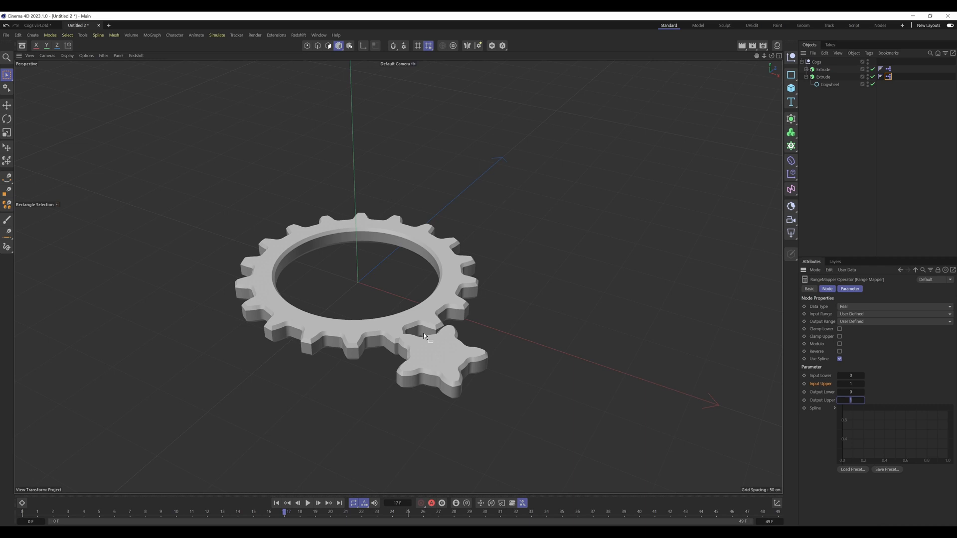
left_click(828, 84)
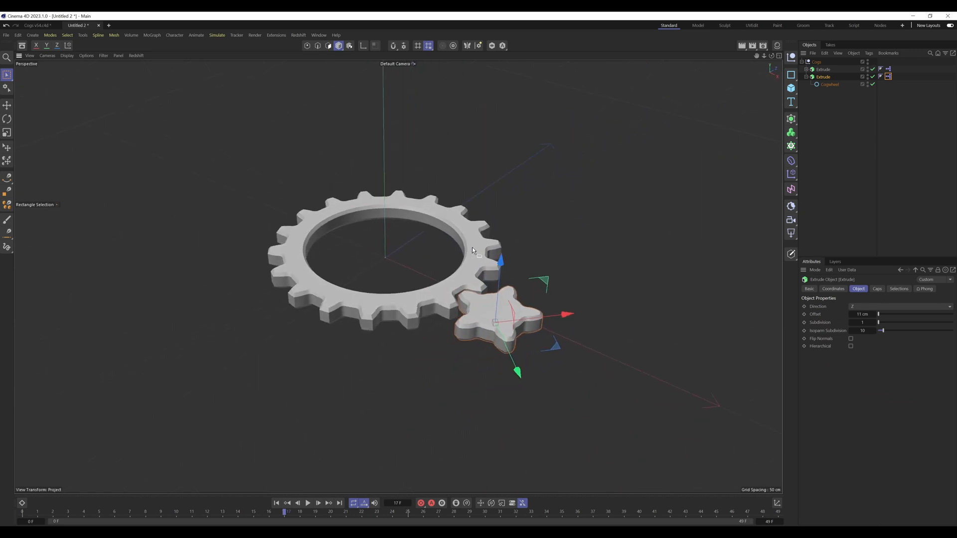
left_click(308, 503)
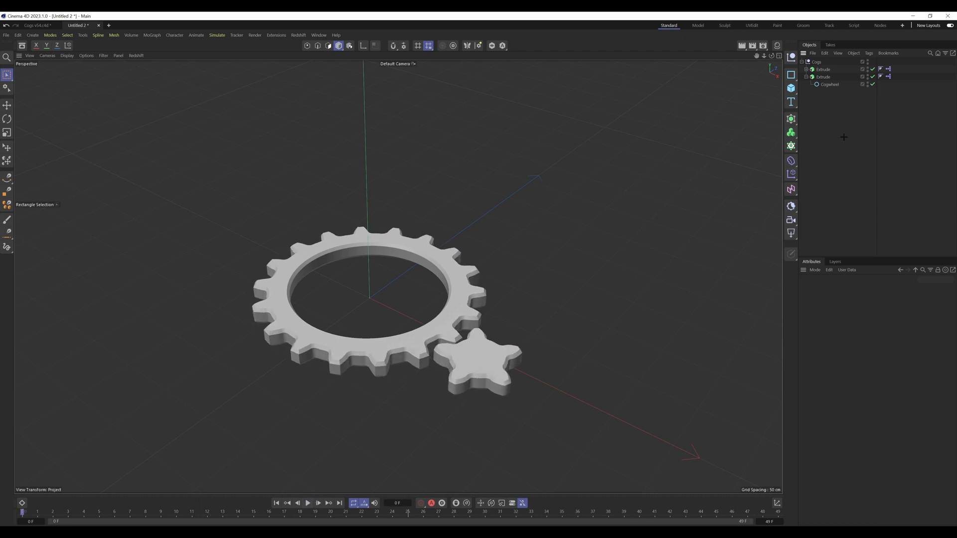
Step: Reopen the XPresso Editor, delete the second Extrude and select the Cogs node for its user data
left_click(823, 69)
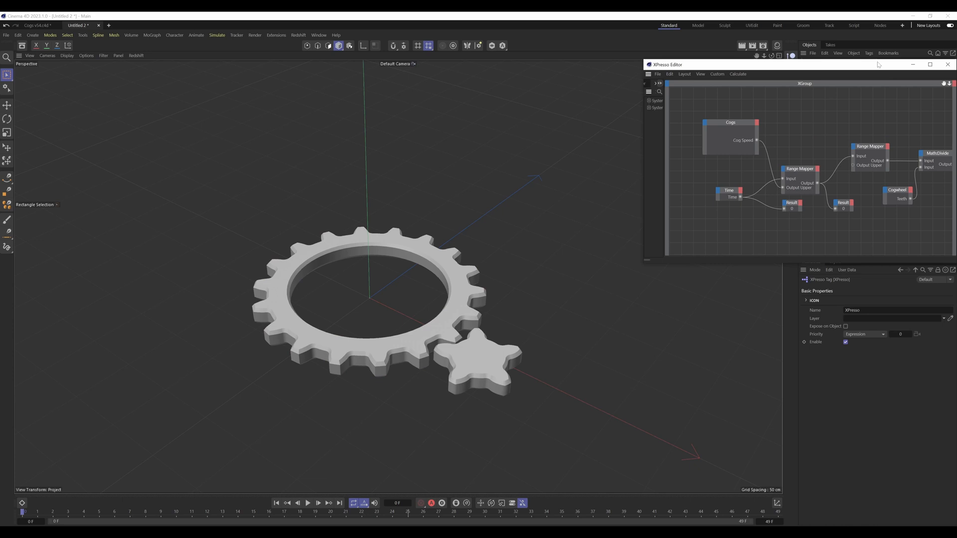
left_click_drag(665, 64, 495, 67)
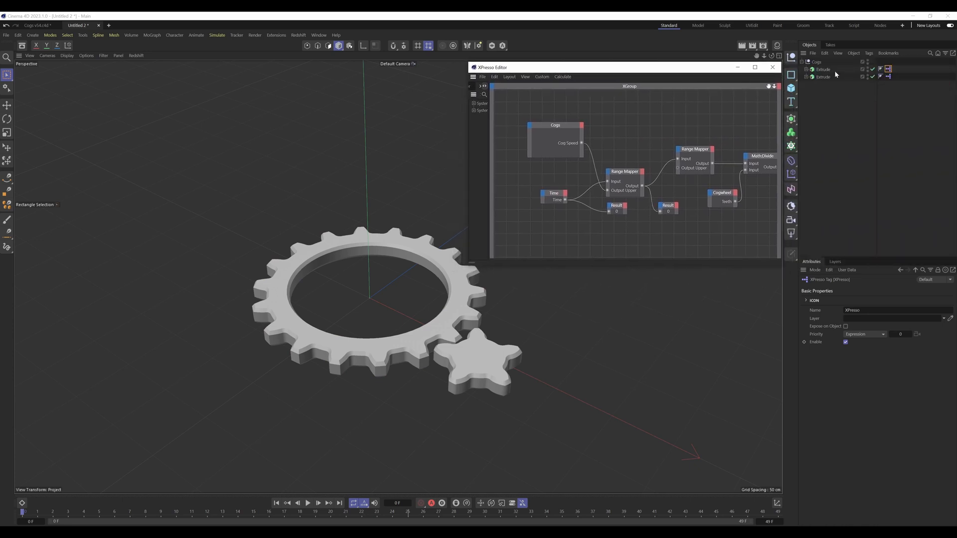
left_click(823, 77)
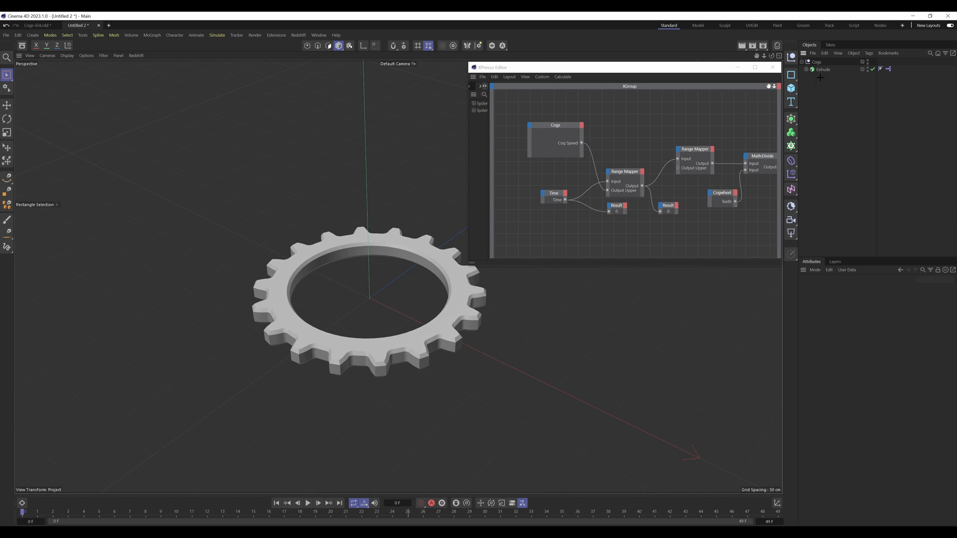
mouse_move(793, 96)
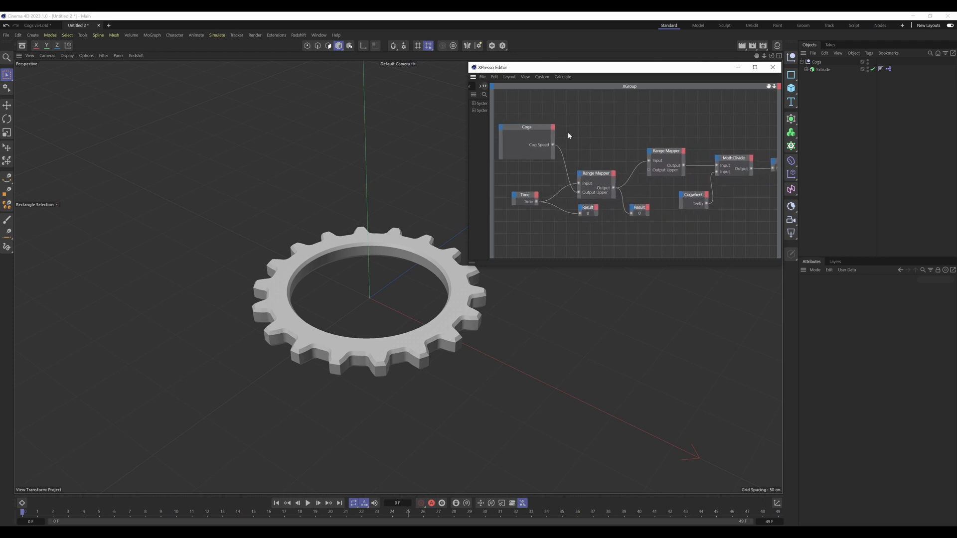
left_click(526, 136)
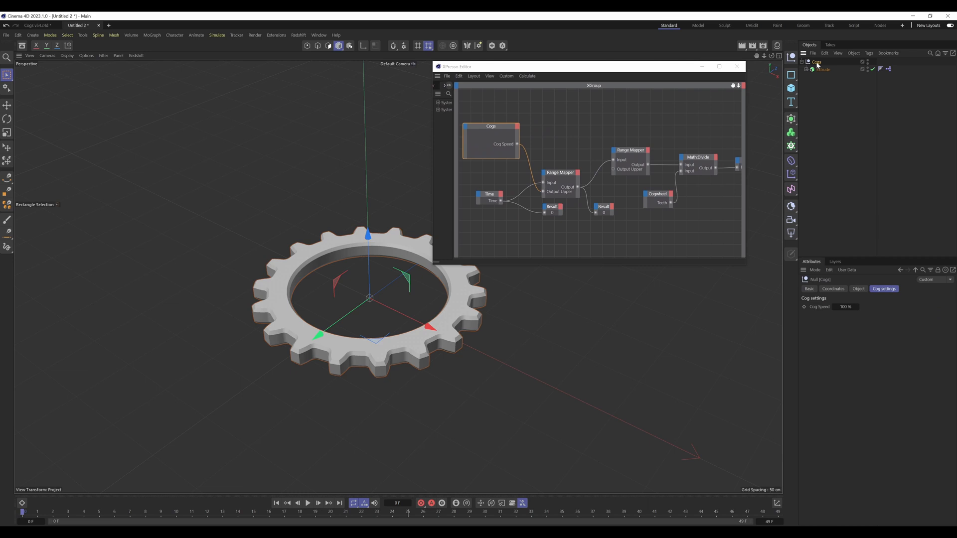
mouse_move(850, 297)
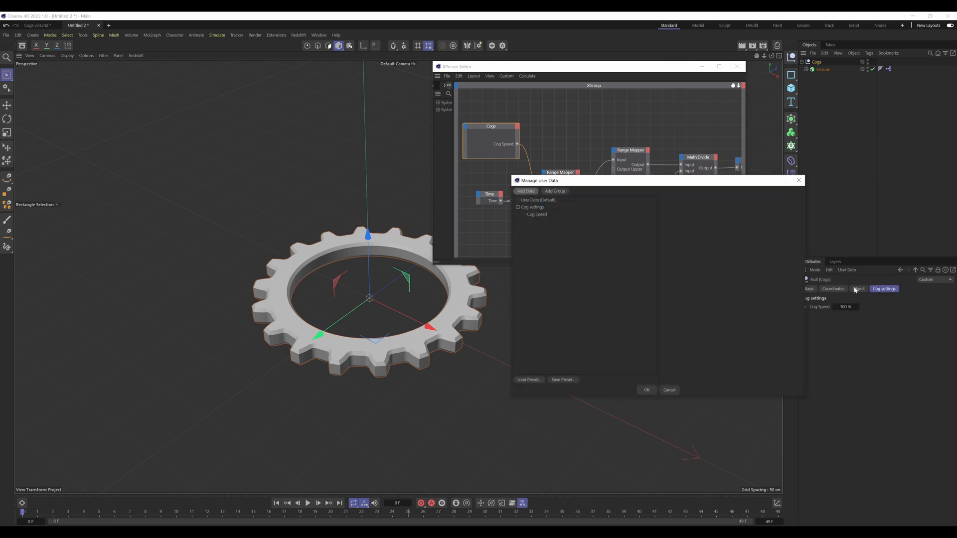
Step: Keep Cog Speed (percent, 0–100) under the Cog settings group and confirm with OK
left_click(424, 235)
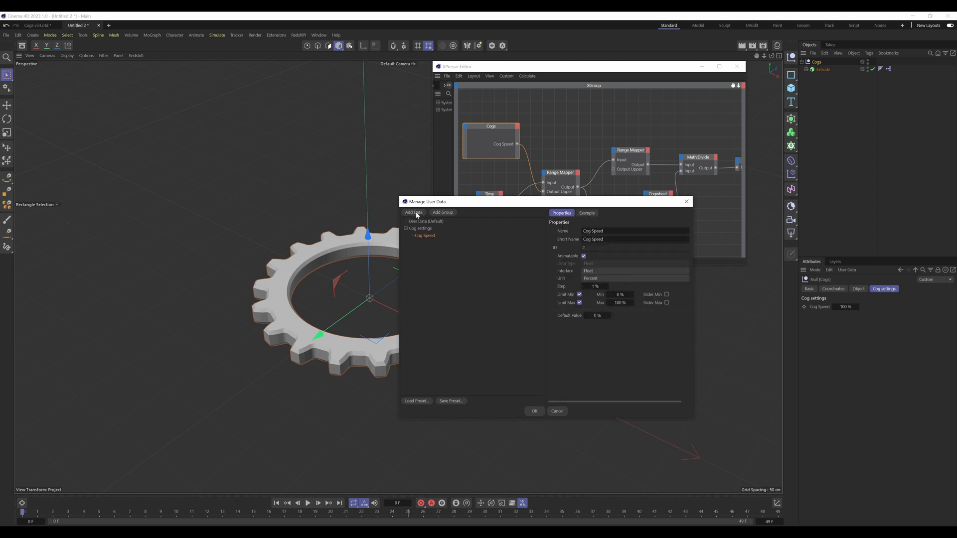
left_click(413, 212)
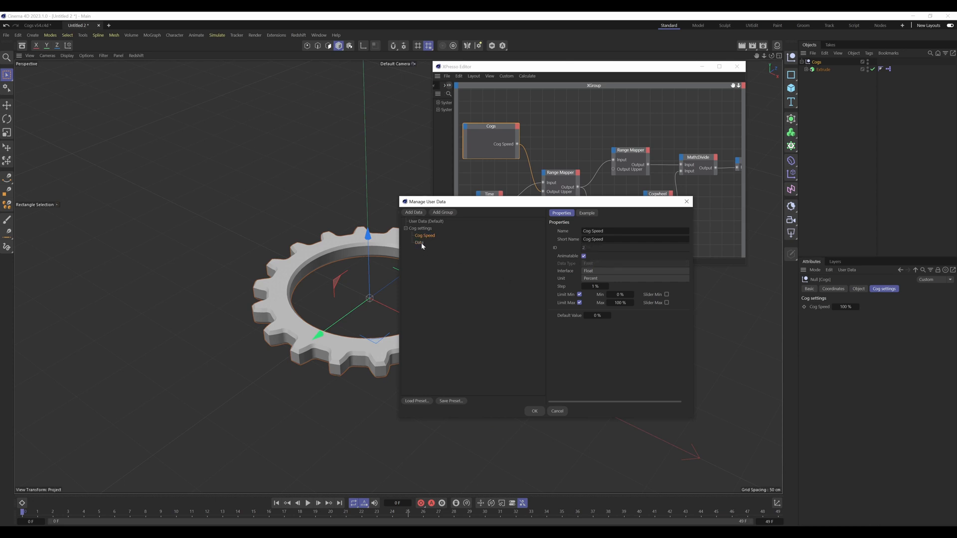
left_click(419, 242)
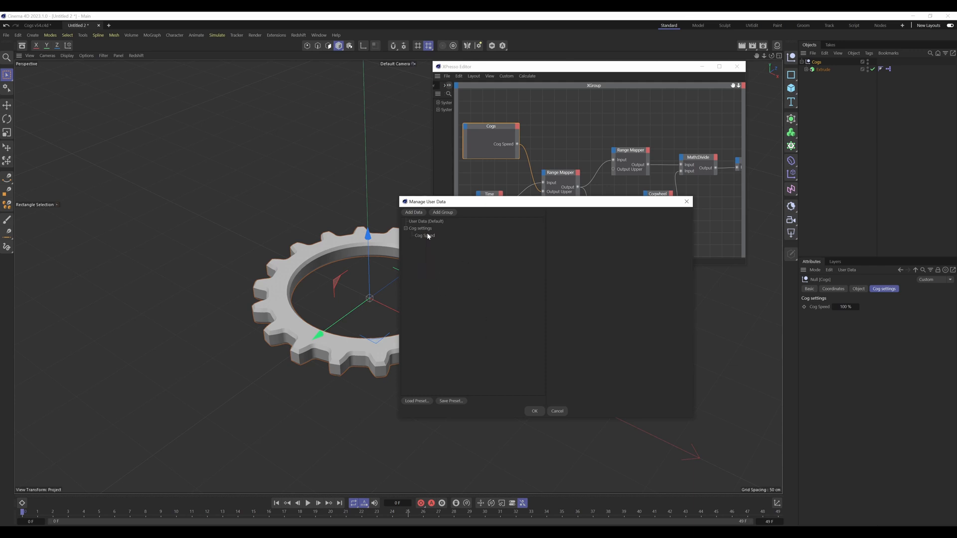
left_click(534, 410)
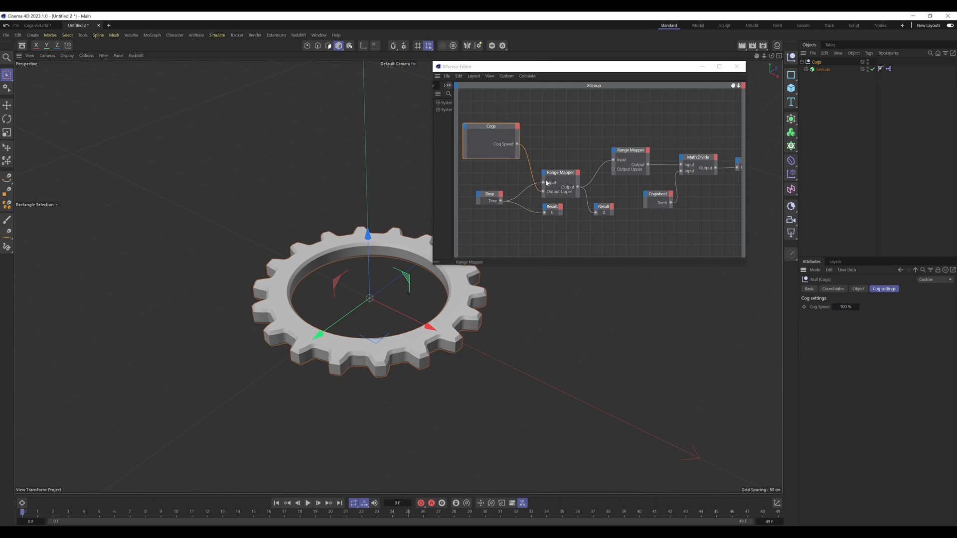
Step: Select the Range Mapper node and bring up Project Settings showing FPS and Time Max
left_click(559, 173)
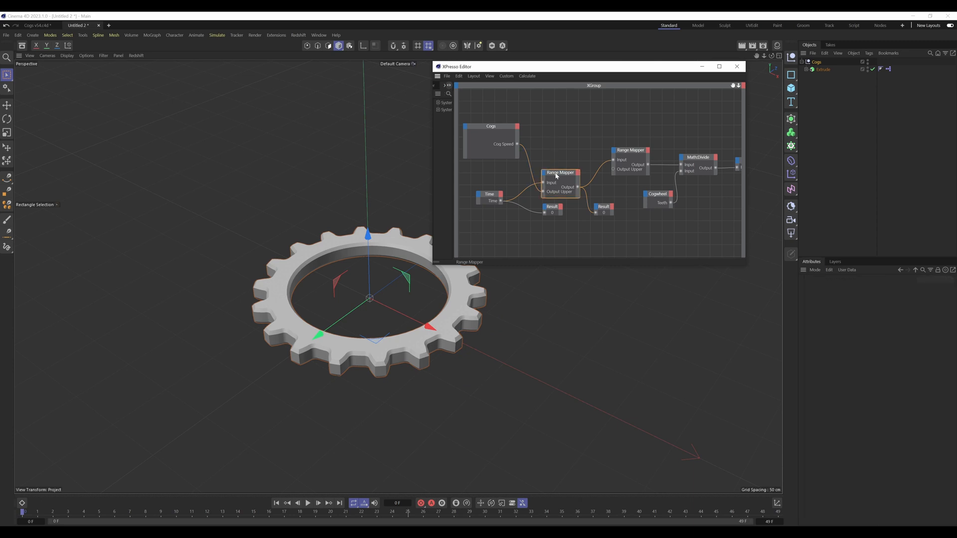
left_click(488, 195)
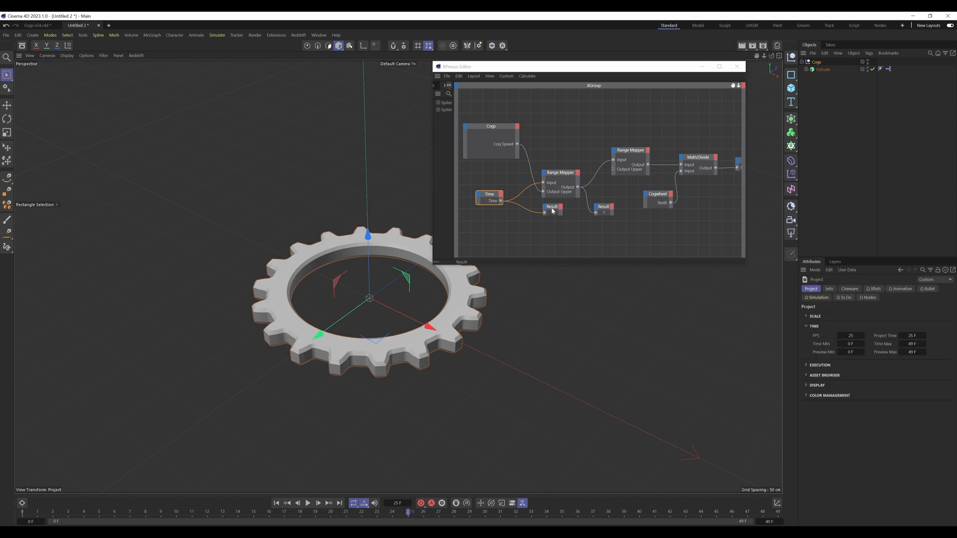
Step: Inspect the Result node, try FPS 30, then return the project frame rate to 25
left_click(551, 206)
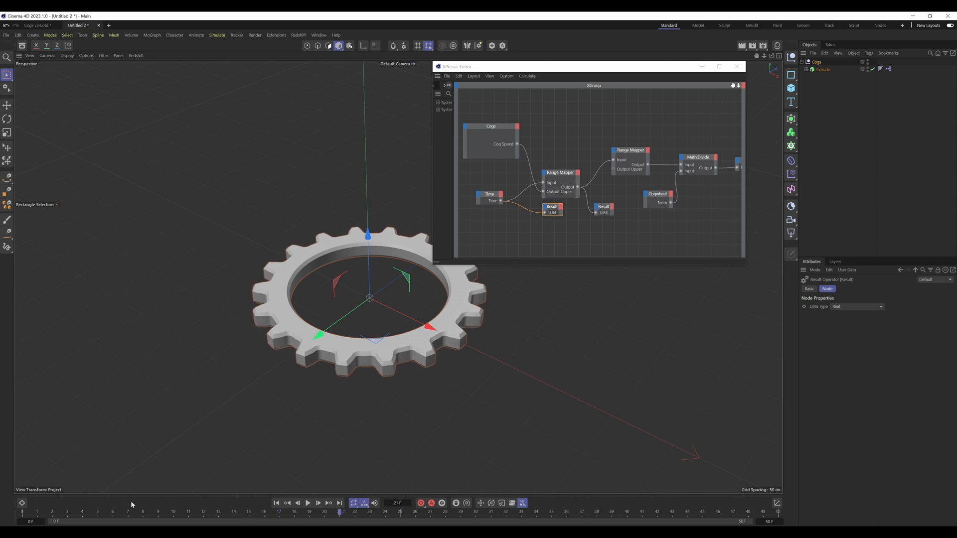
left_click_drag(339, 511, 401, 511)
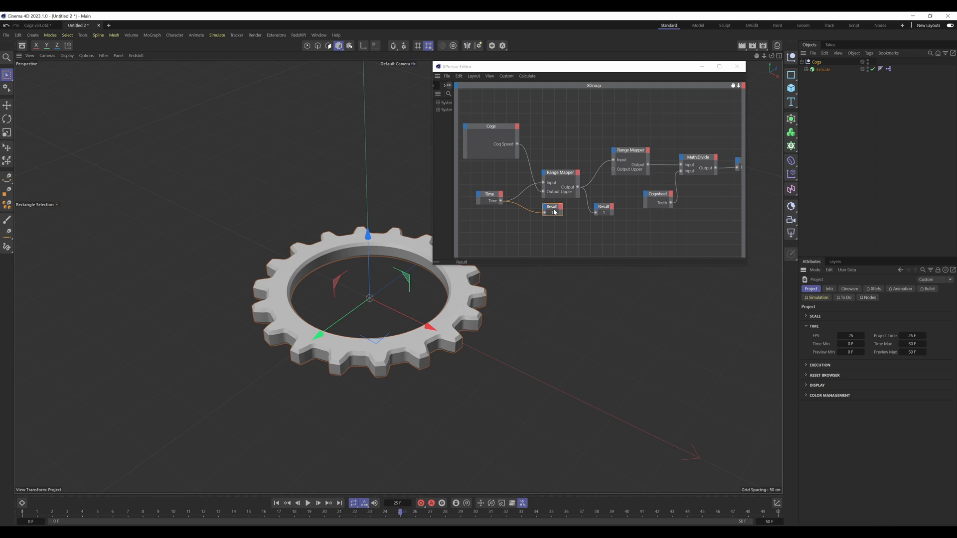
left_click(850, 336)
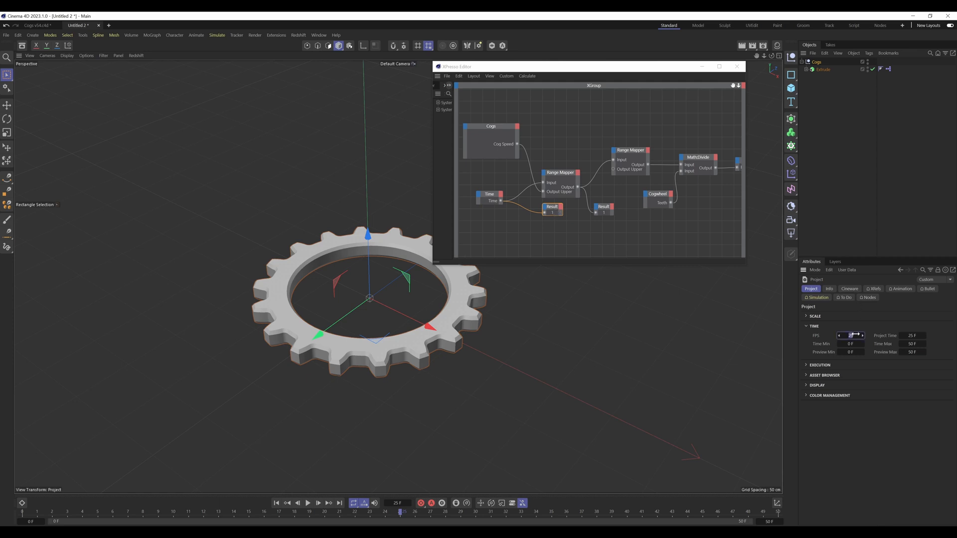
type("30")
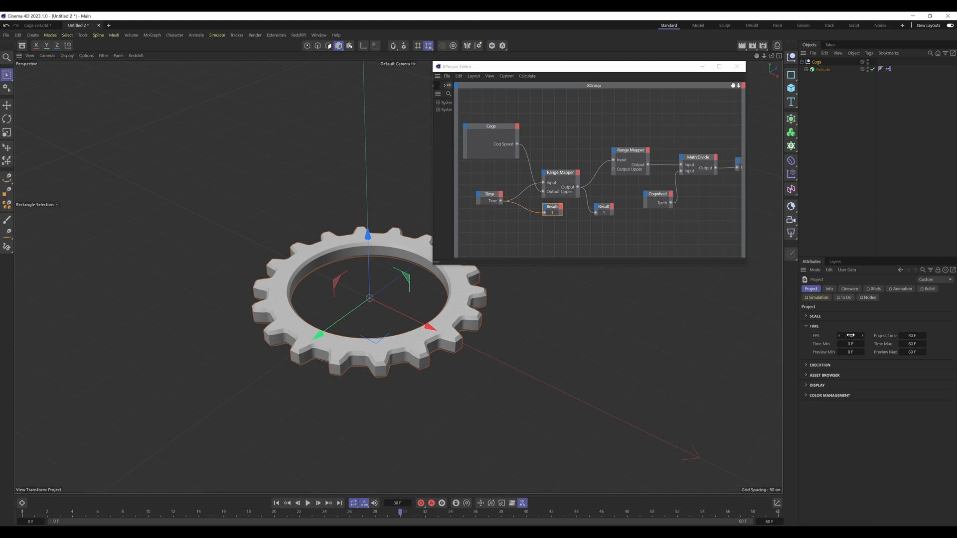
left_click(851, 336)
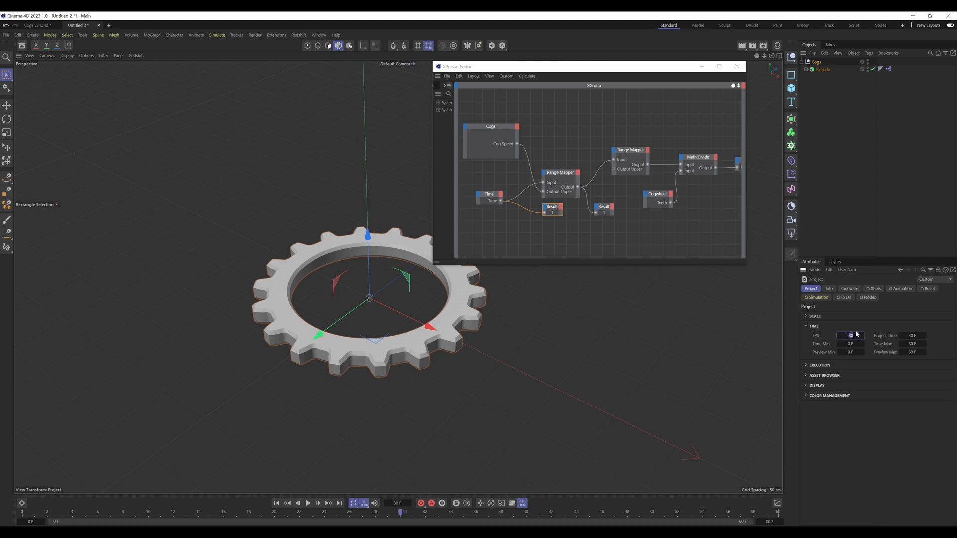
type("25")
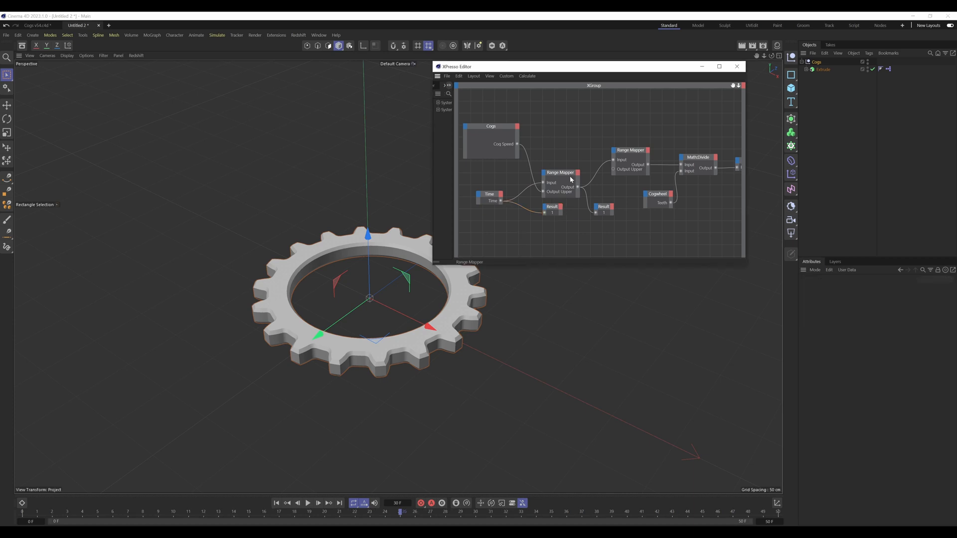
Step: Watch the Result node while lowering Cog Speed on the Cogs null to 50% and 25%
left_click(559, 172)
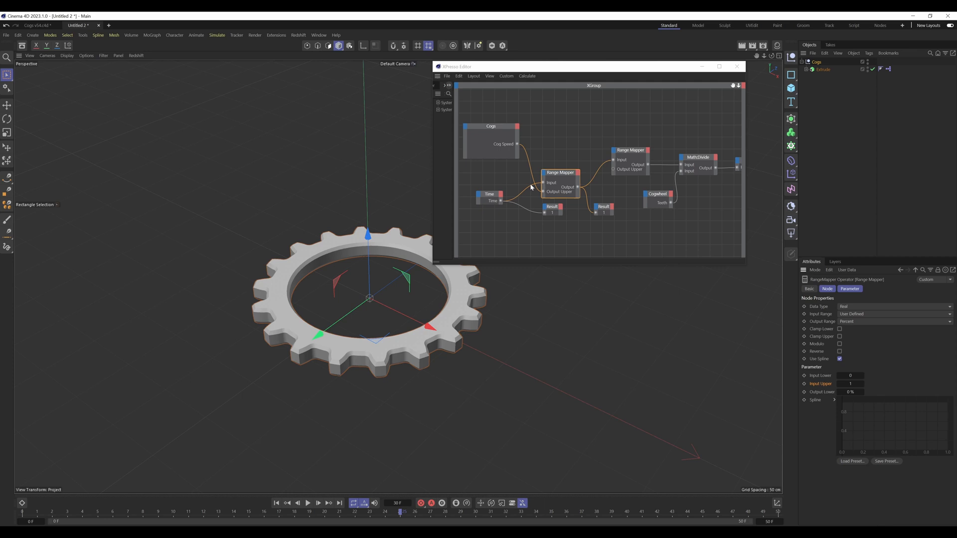
left_click(490, 126)
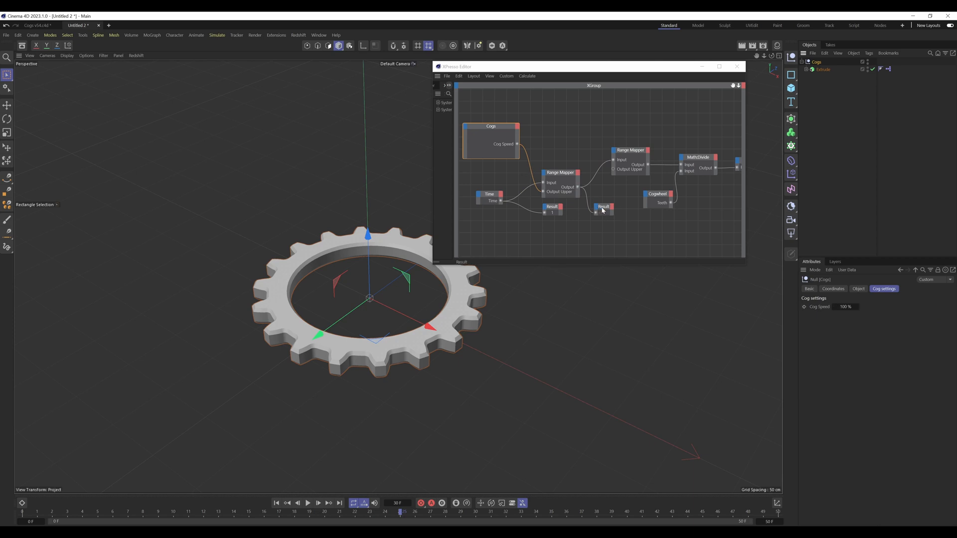
left_click(602, 207)
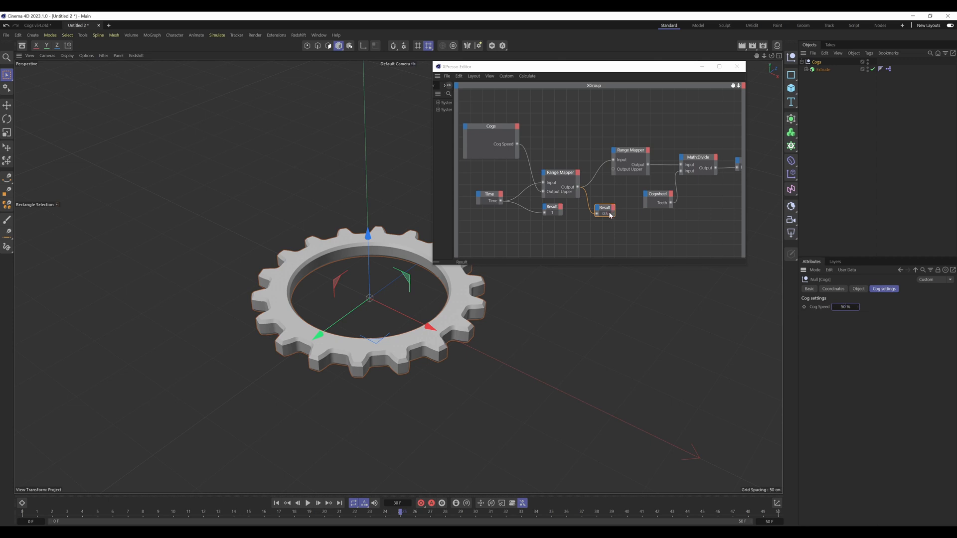
mouse_move(554, 178)
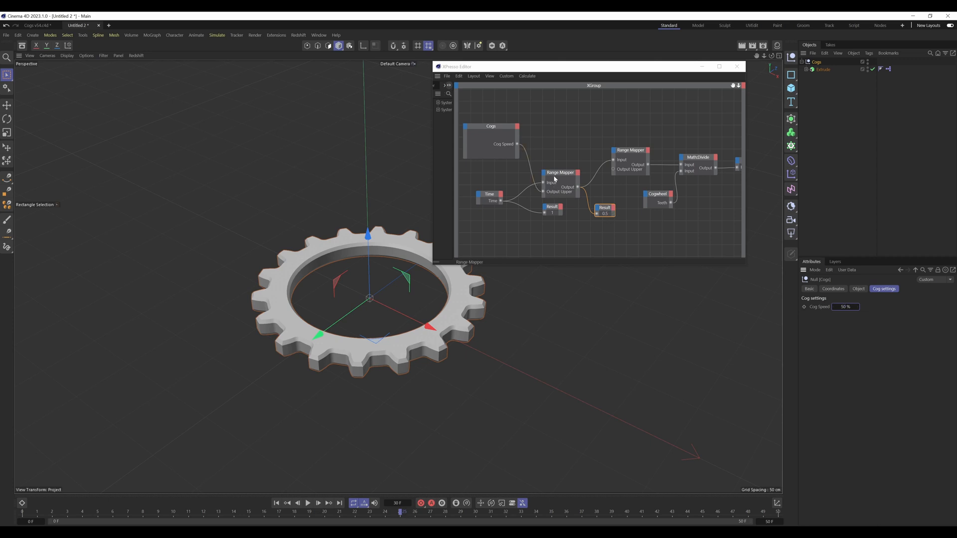
mouse_move(591, 192)
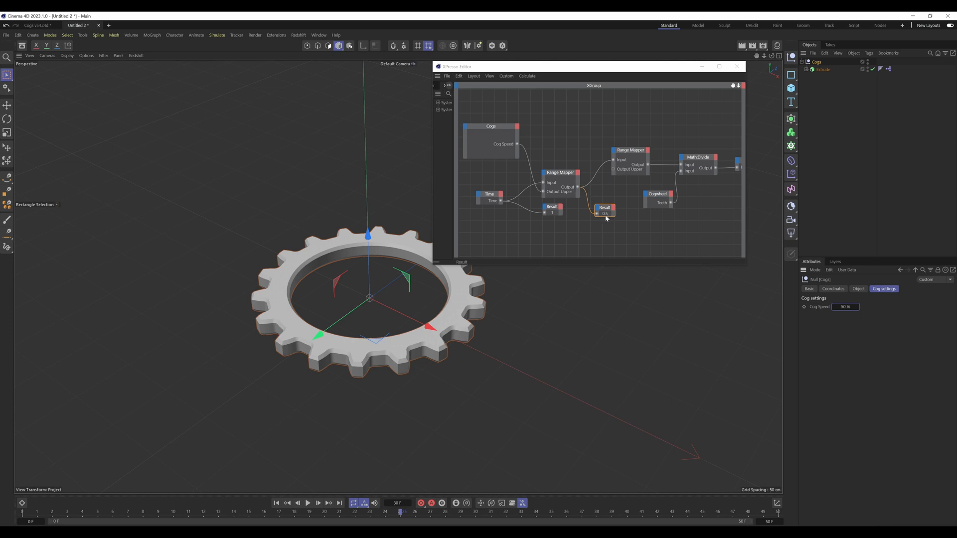
left_click(846, 306)
type("25")
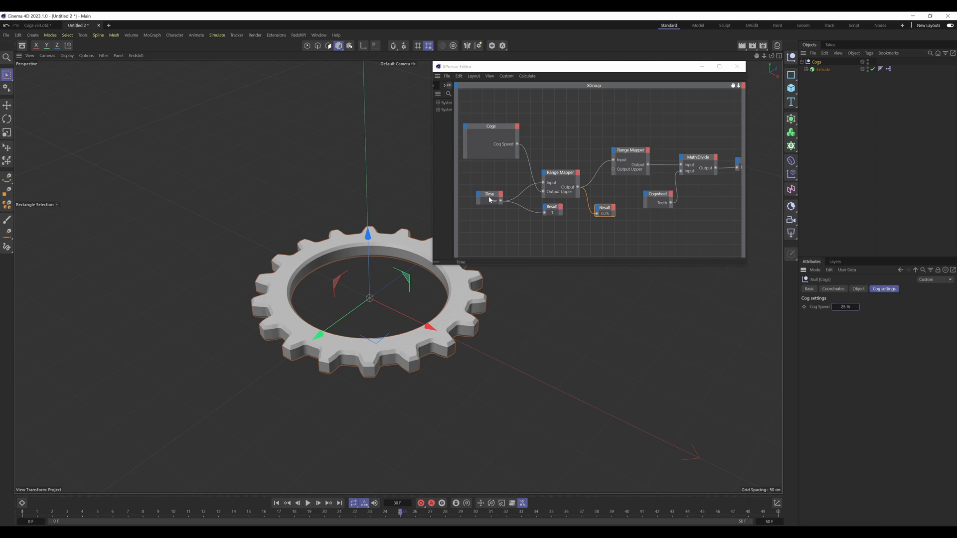
Step: Set Cog Speed to 0% so the second Result output reads 0
left_click(488, 194)
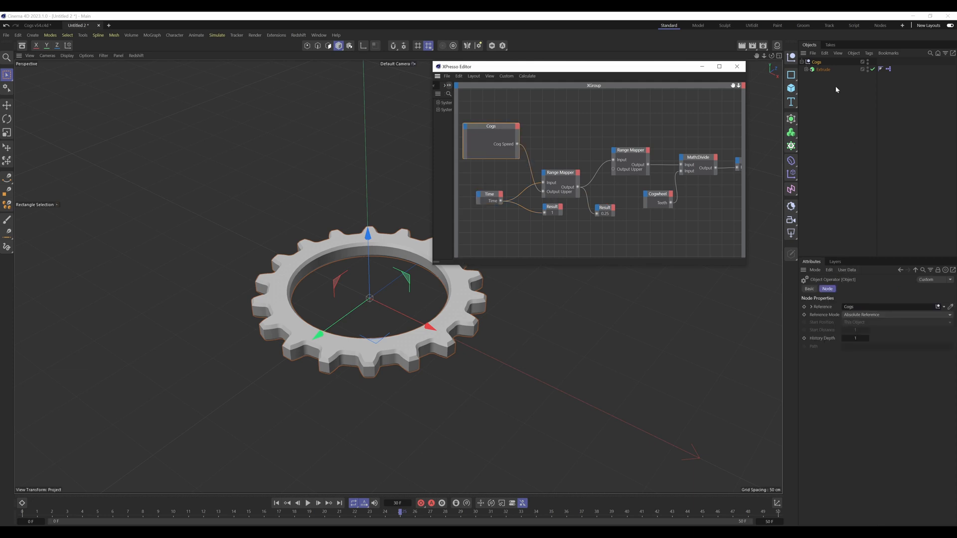
left_click(883, 288)
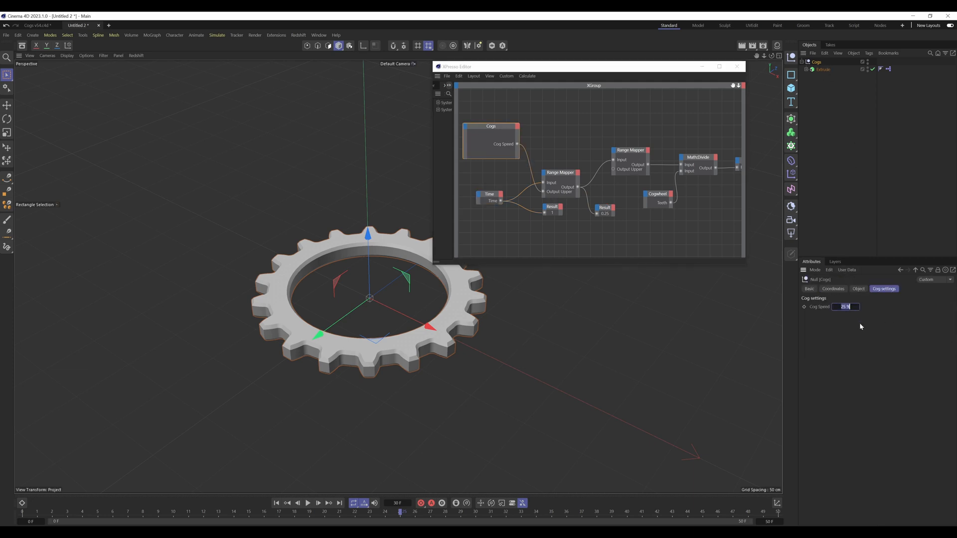
type("0")
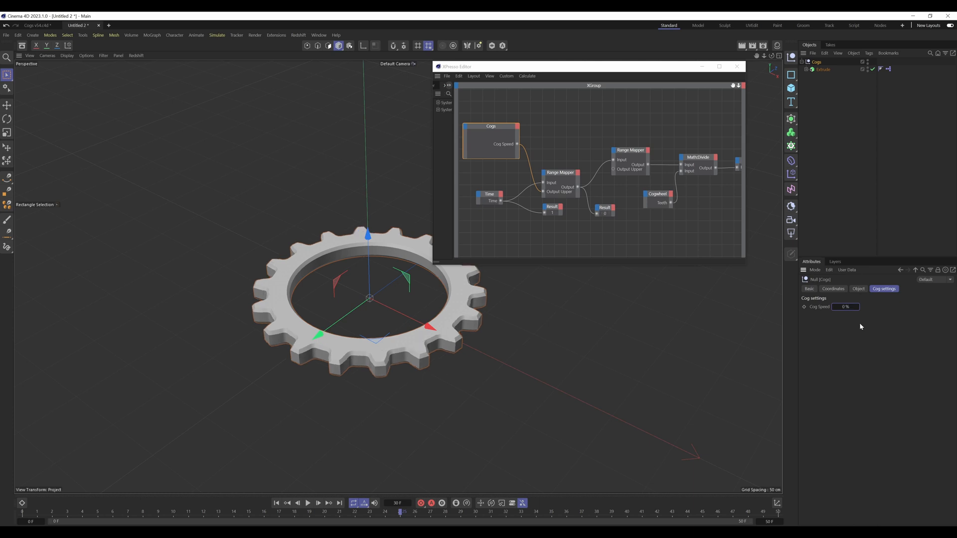
mouse_move(588, 196)
type("100")
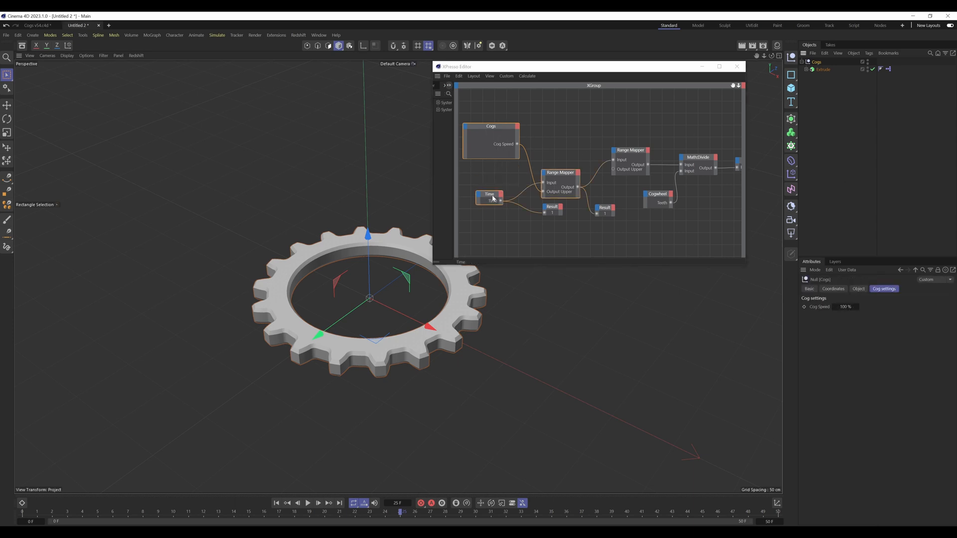
Step: Select the Time node, then the Range Mapper mapping 0–1 to 0–360° for the Extrude rotation
left_click(489, 195)
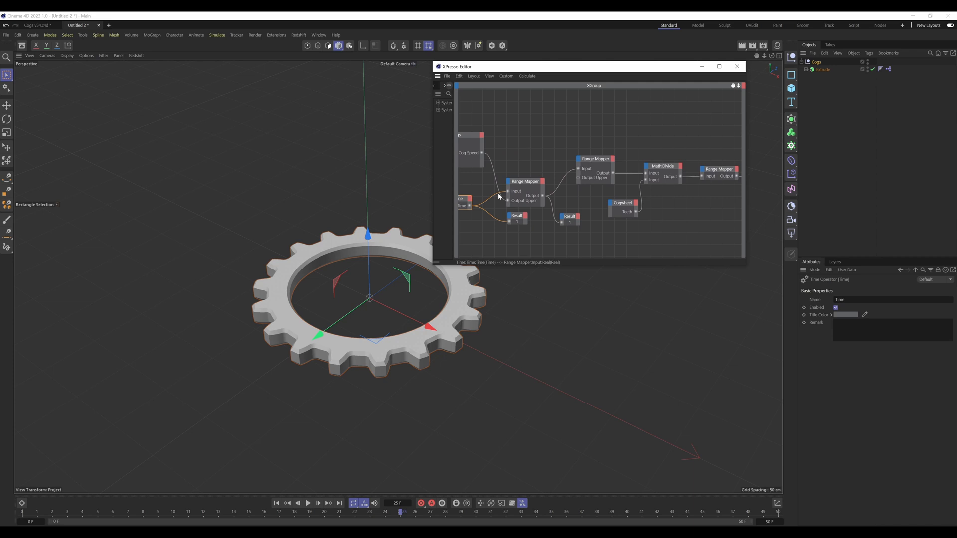
left_click(594, 159)
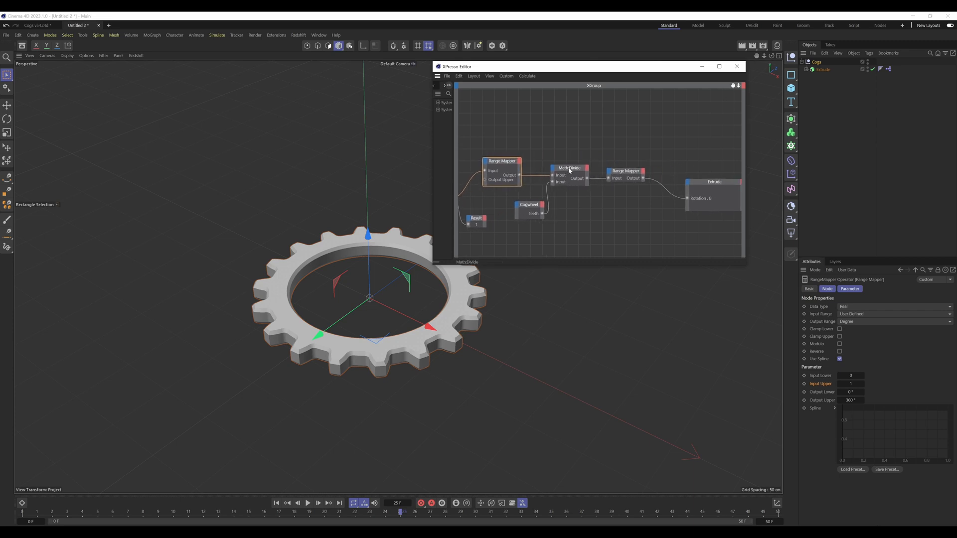
Step: Select the Cogwheel node to show the ring cog's Teeth settings at 16 teeth
left_click(501, 161)
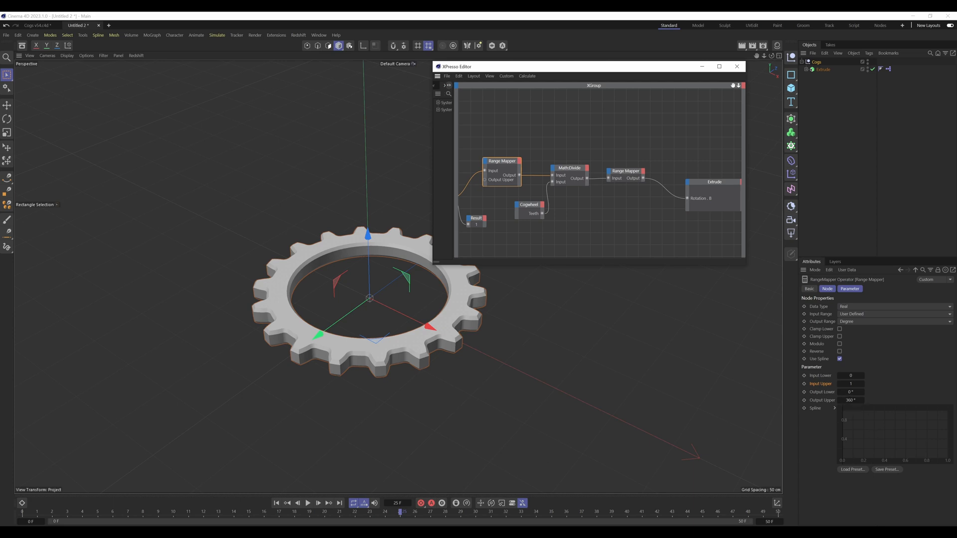
left_click(528, 205)
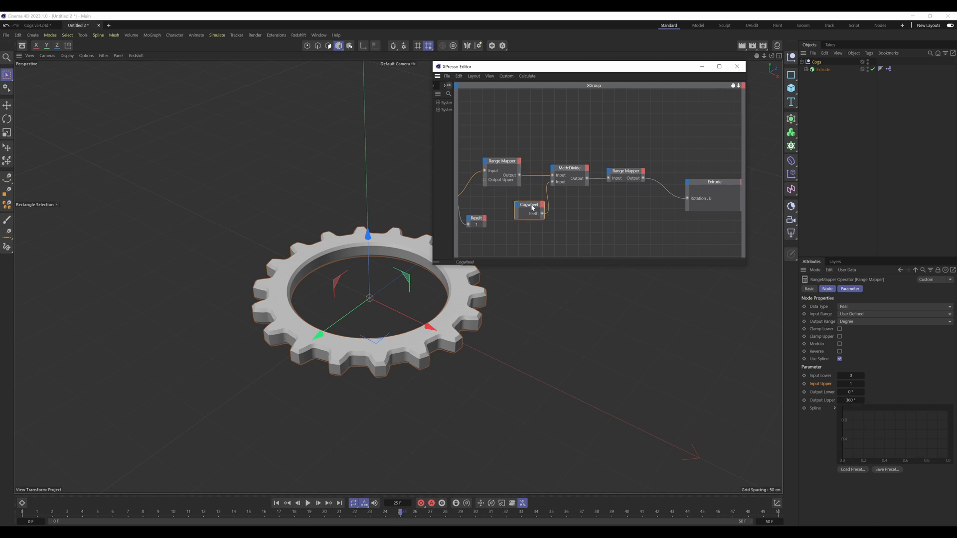
left_click(529, 208)
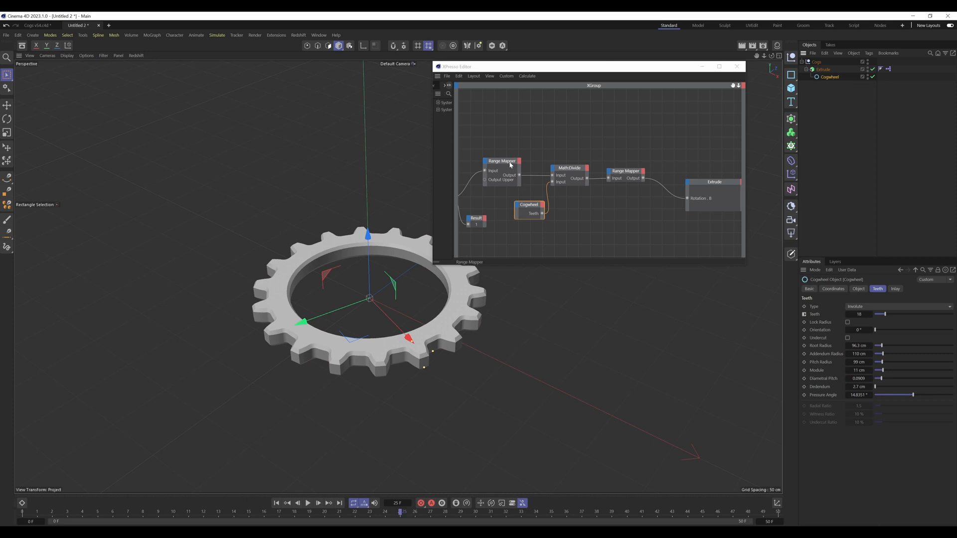
mouse_move(854, 306)
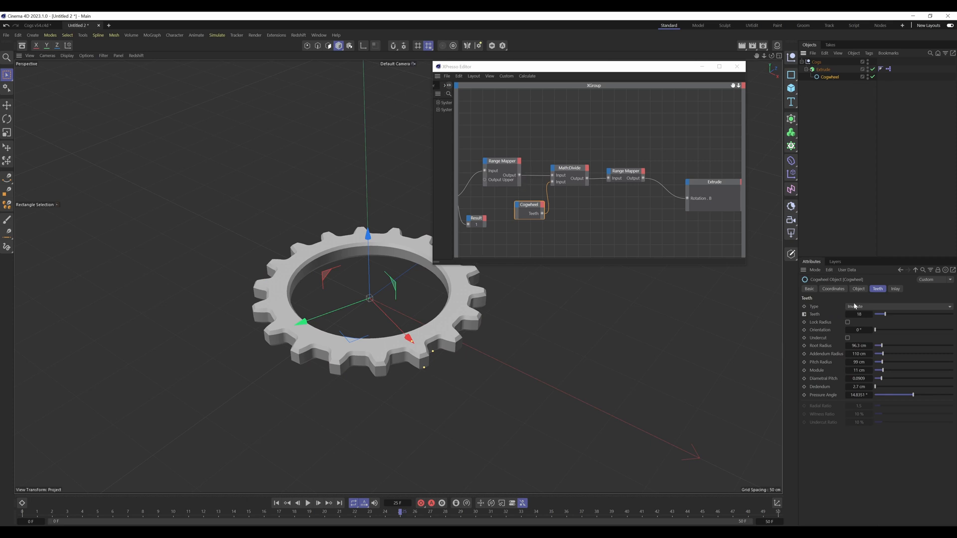
mouse_move(859, 313)
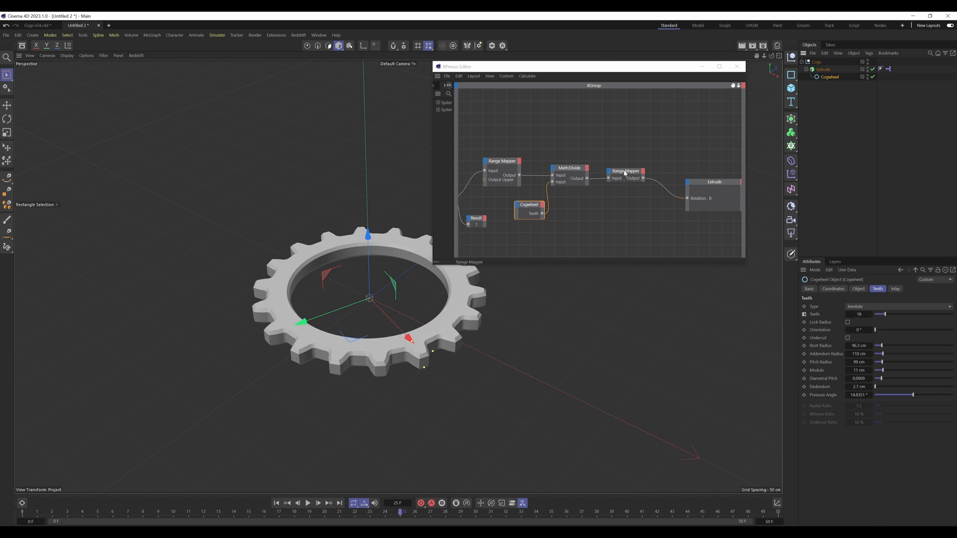
Step: Set the last Range Mapper's Output Upper to -1, reversing the rotation direction
left_click(623, 171)
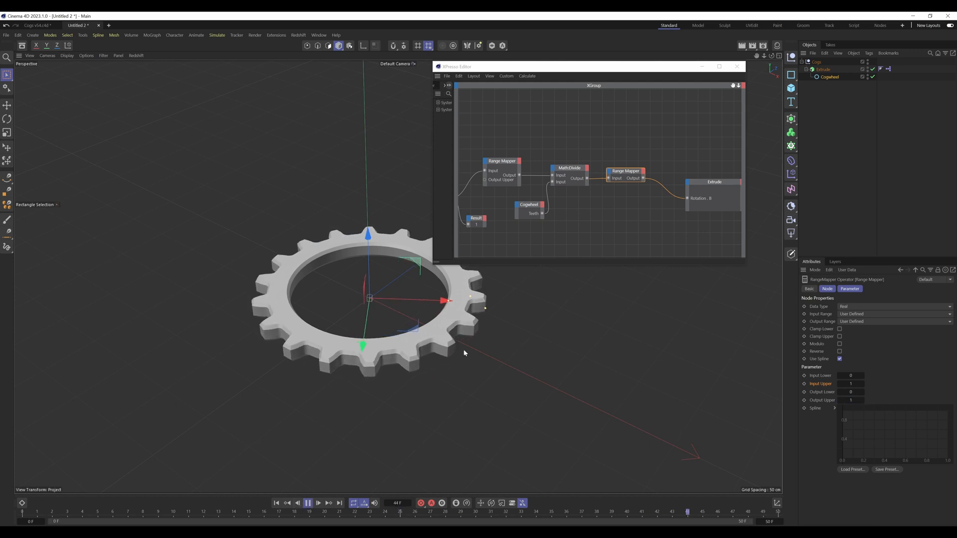
left_click(851, 399)
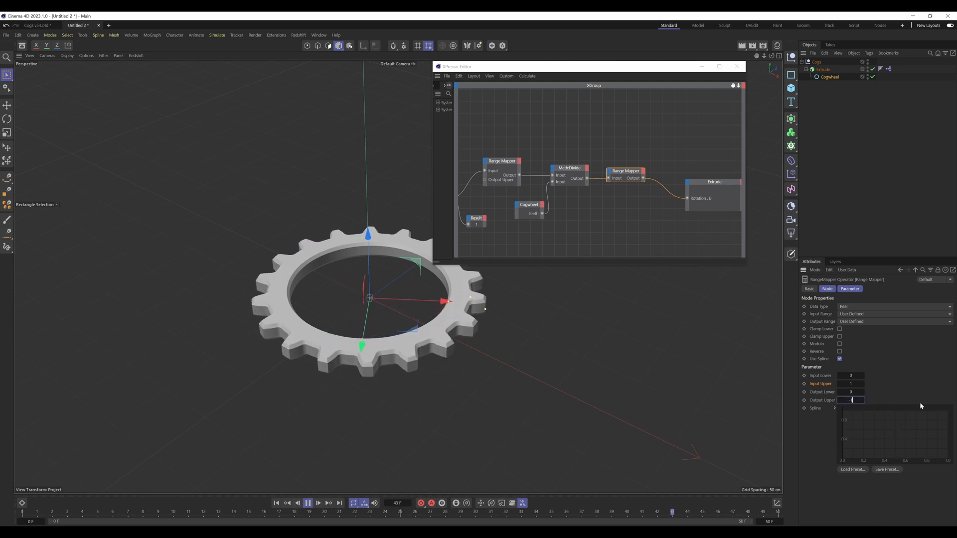
type("-1")
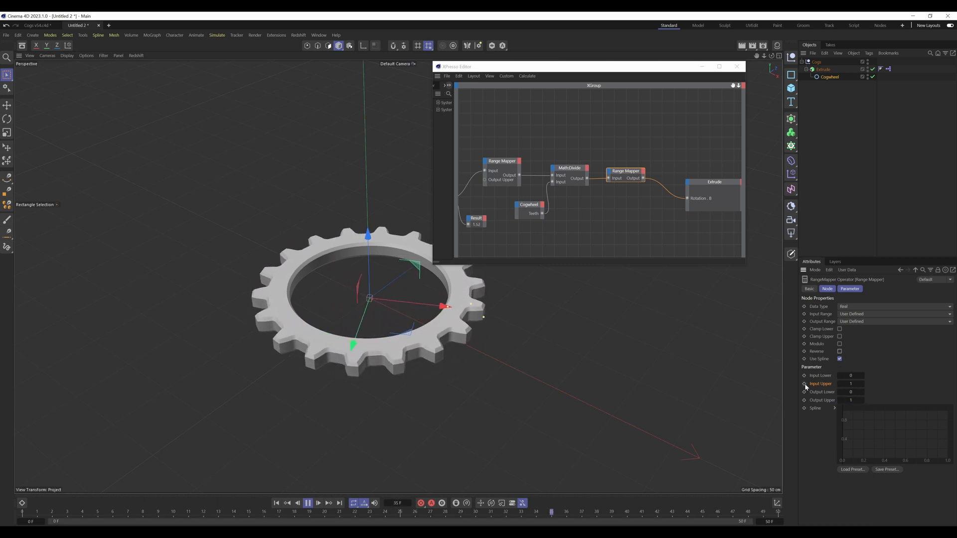
left_click(854, 399)
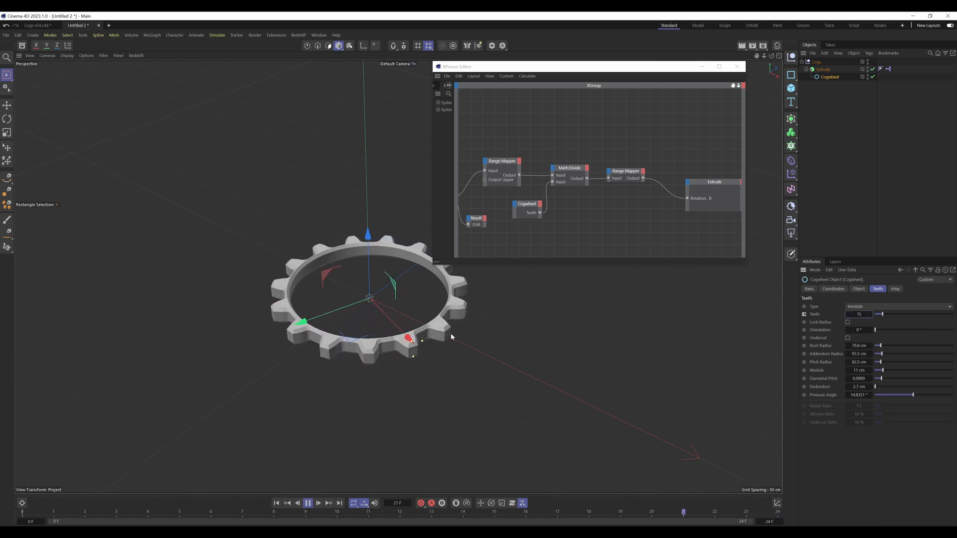
Step: Restore the cog to 16 teeth, close the XPresso editor and select the Extrude object
left_click(871, 314)
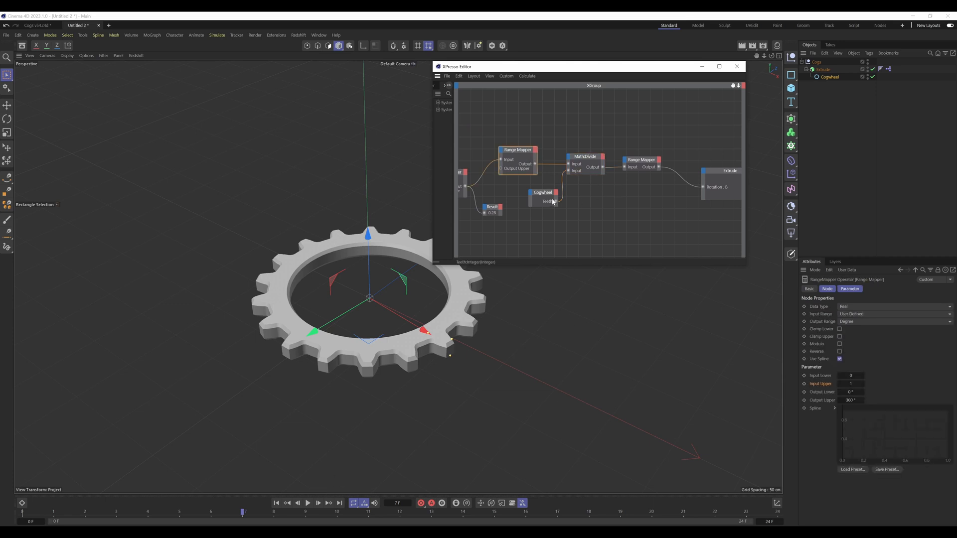
left_click(542, 192)
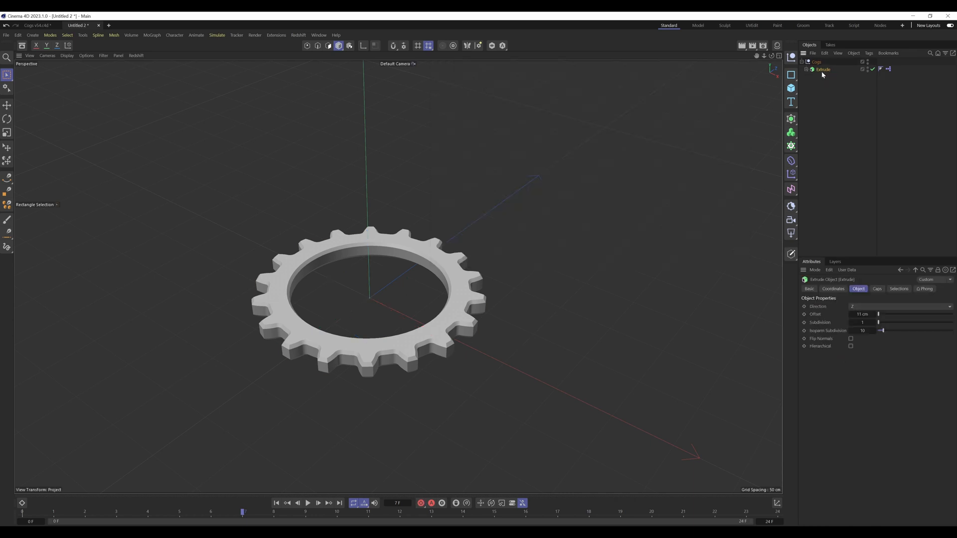
left_click(823, 69)
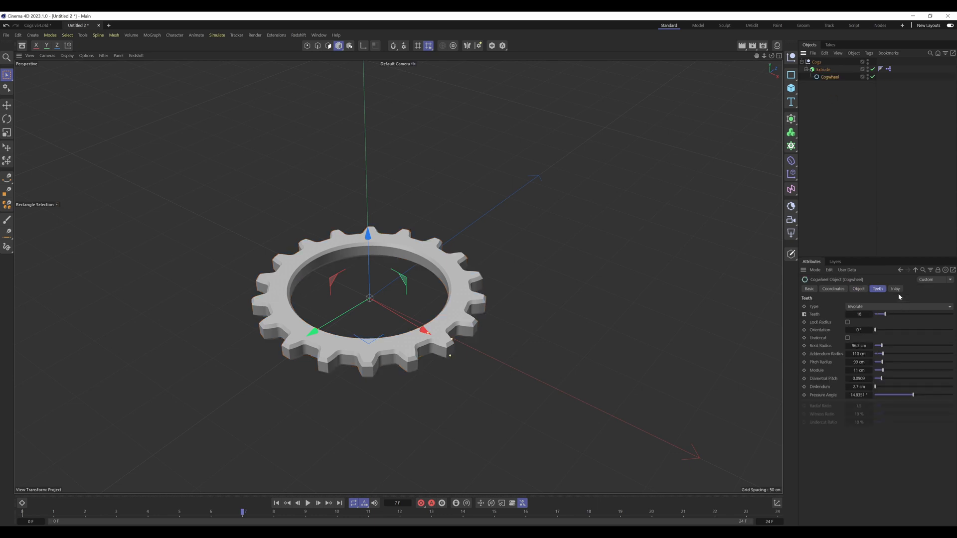
Step: Set the cogwheel's Inlay type to Spokes and extend the timeline to about frame 99
left_click(895, 289)
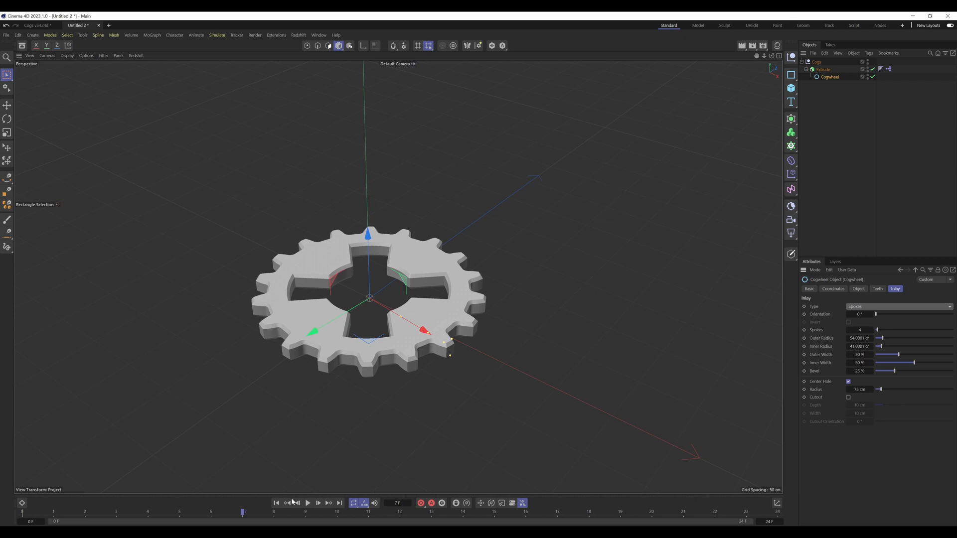
left_click(308, 503)
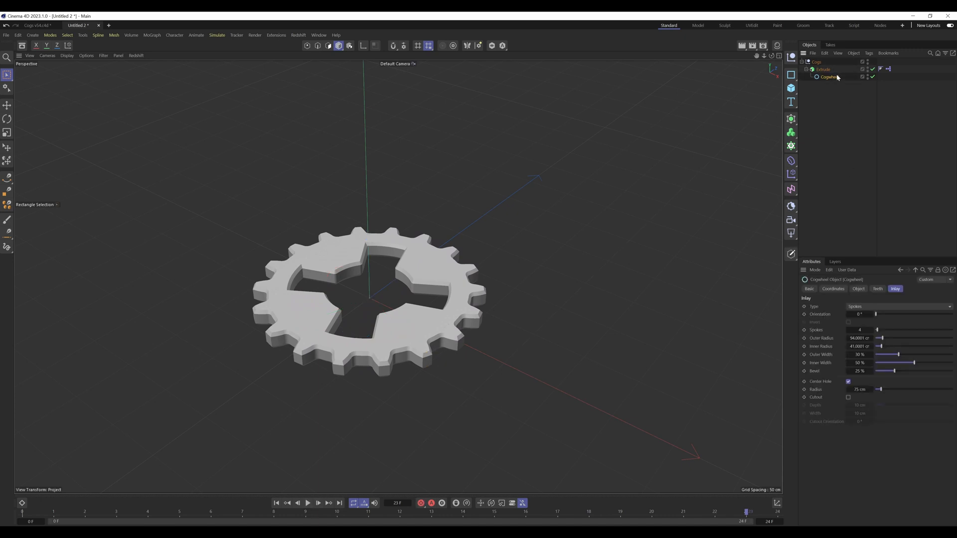
left_click(877, 289)
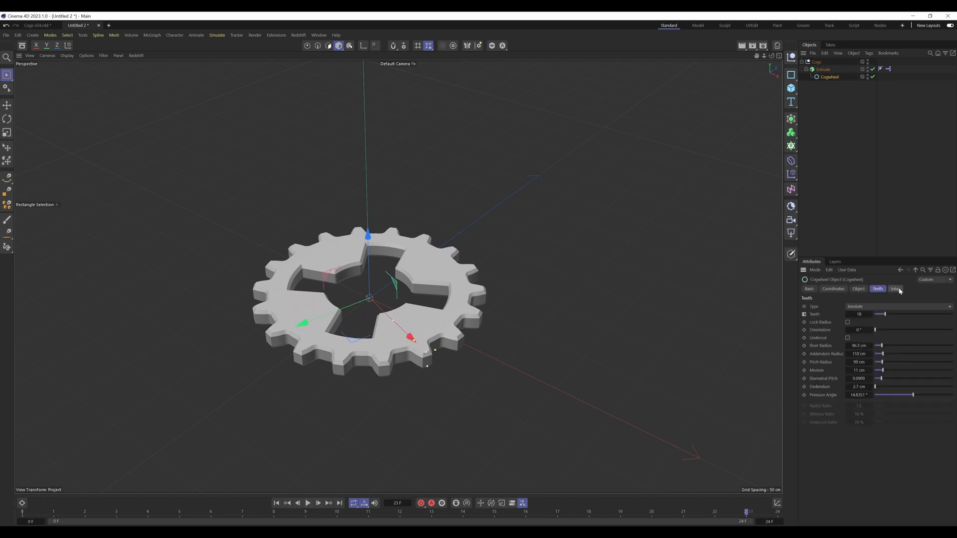
left_click(895, 288)
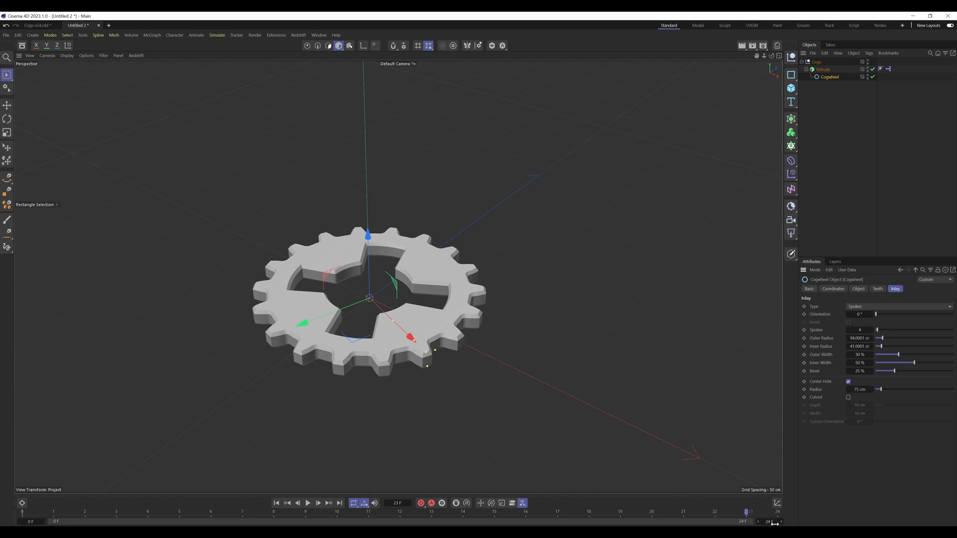
left_click(877, 289)
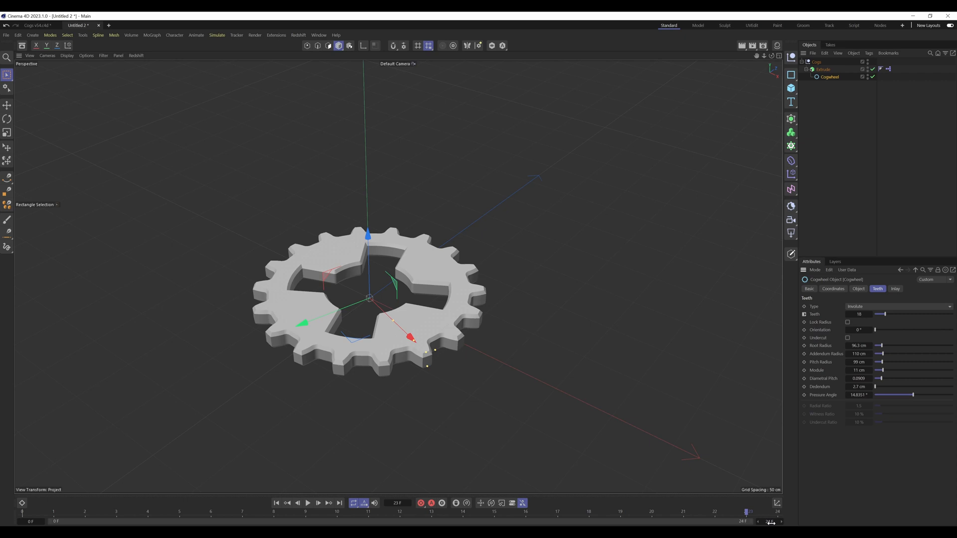
mouse_move(798, 520)
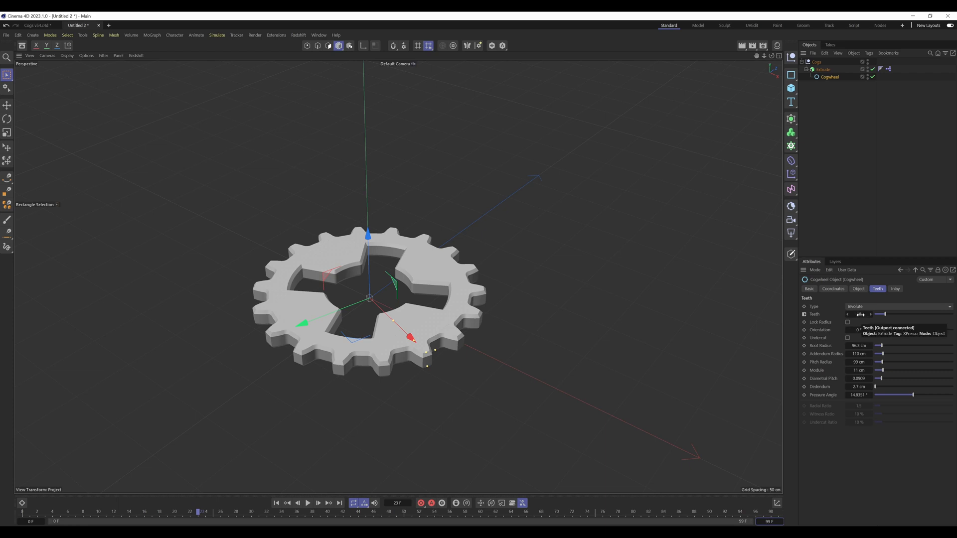
left_click(894, 289)
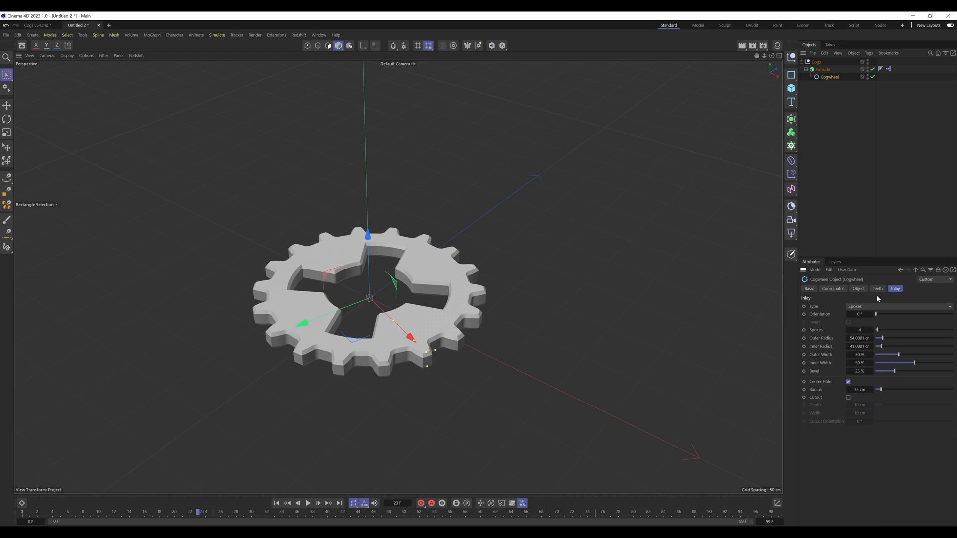
Step: Raise the cogwheel to 20 teeth, adjust the spokes and extend the timeline to about frame 124
left_click(877, 289)
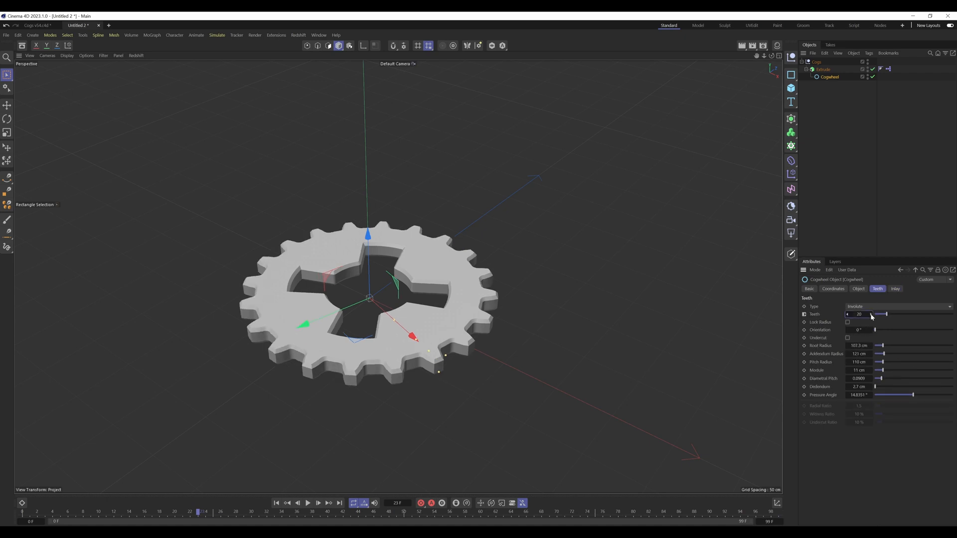
left_click(895, 289)
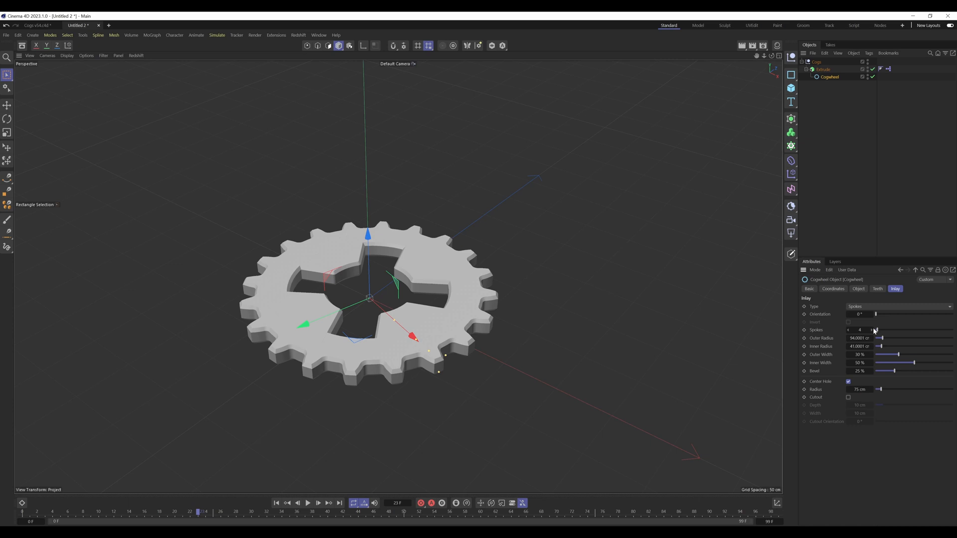
left_click(871, 330)
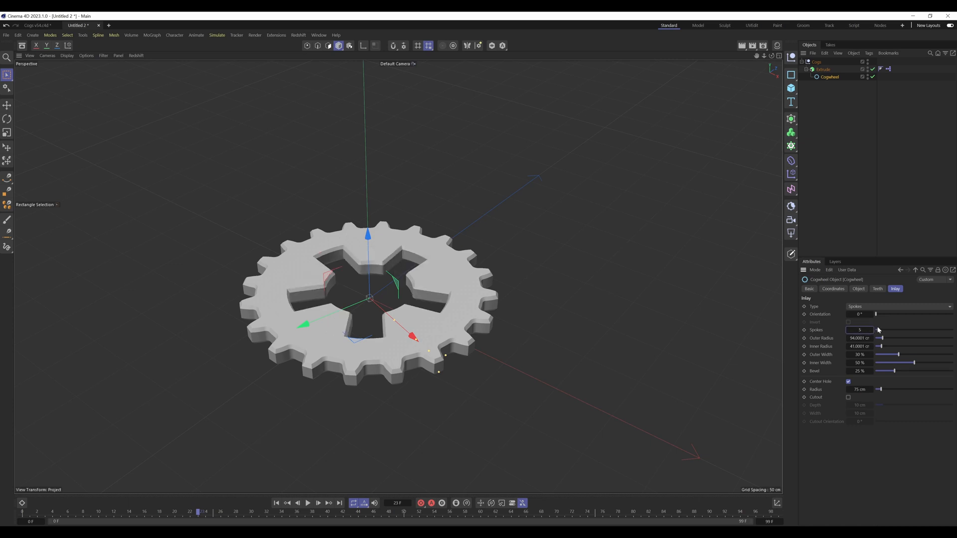
mouse_move(754, 518)
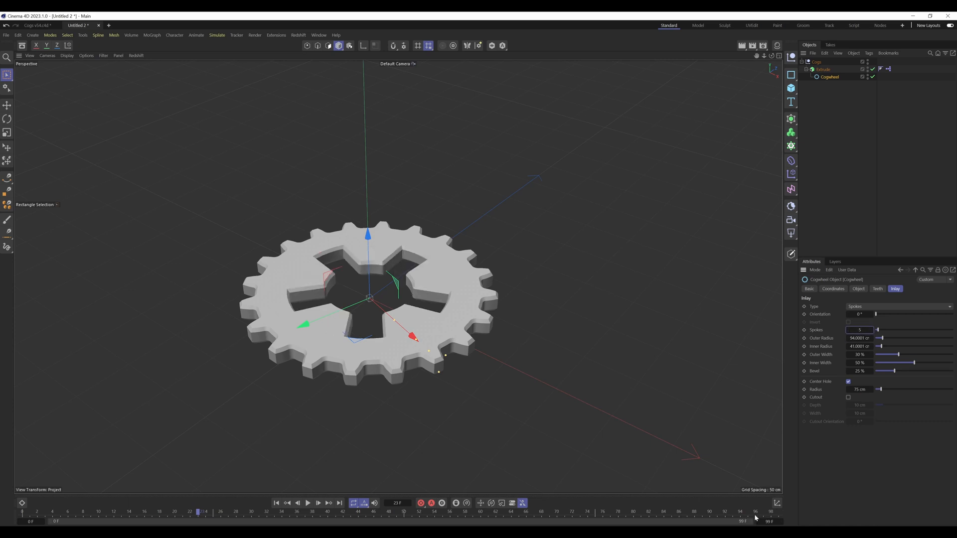
left_click(877, 289)
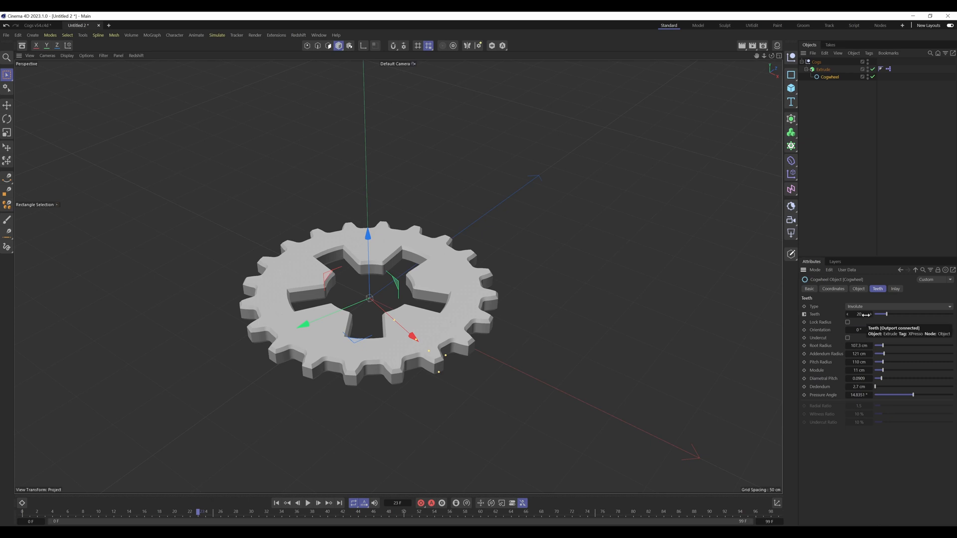
left_click(308, 502)
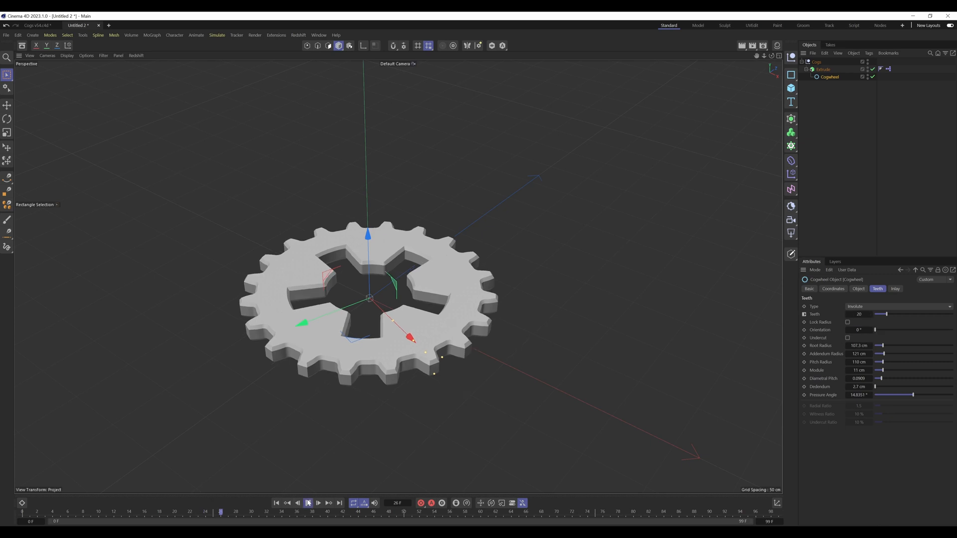
left_click(308, 502)
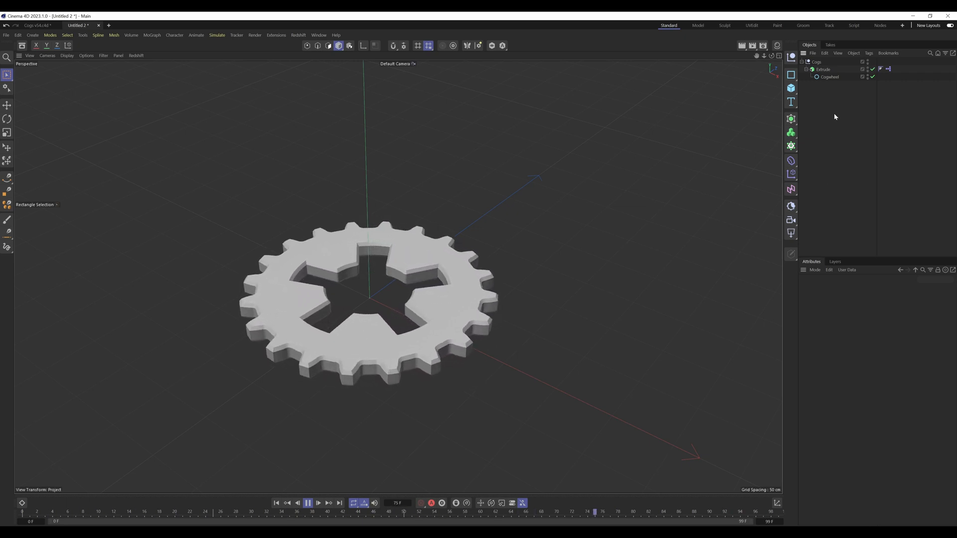
left_click(828, 77)
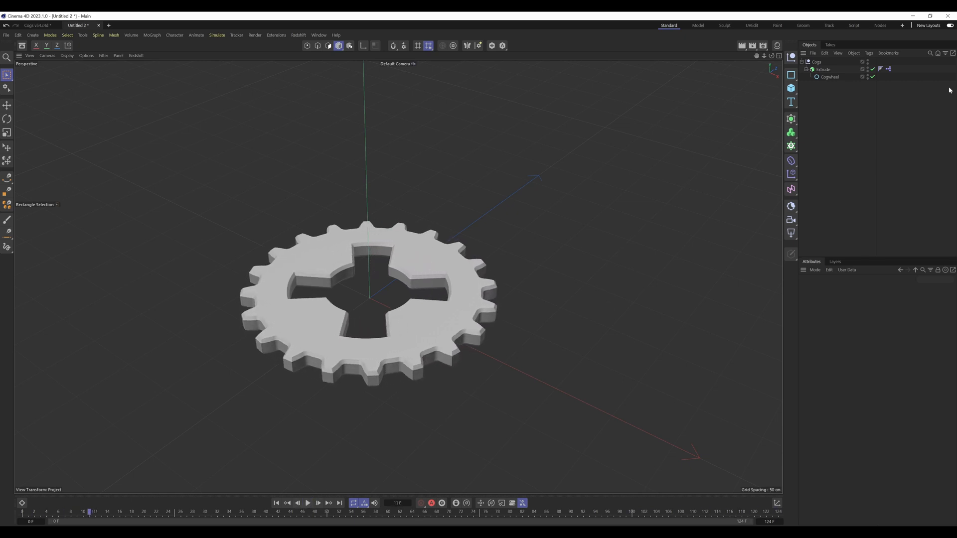
left_click(828, 76)
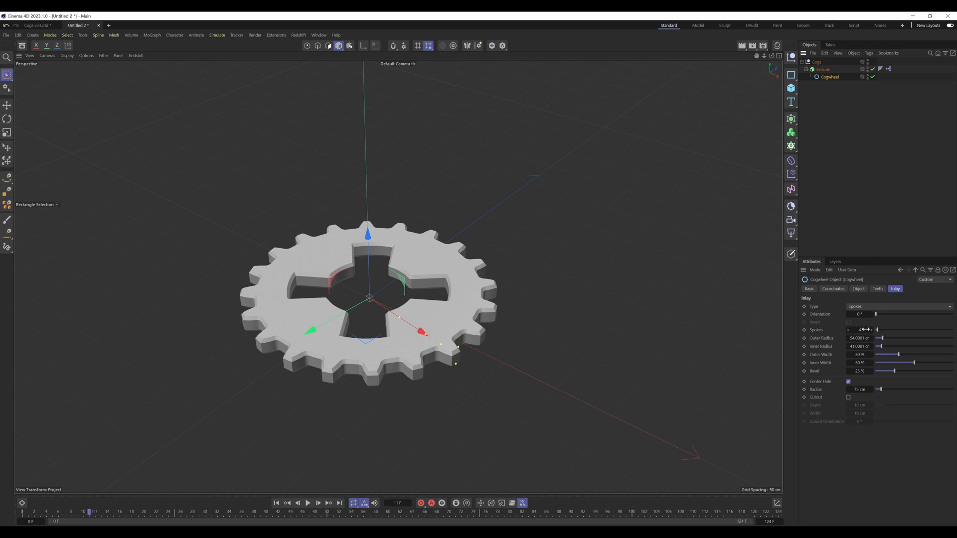
left_click(877, 289)
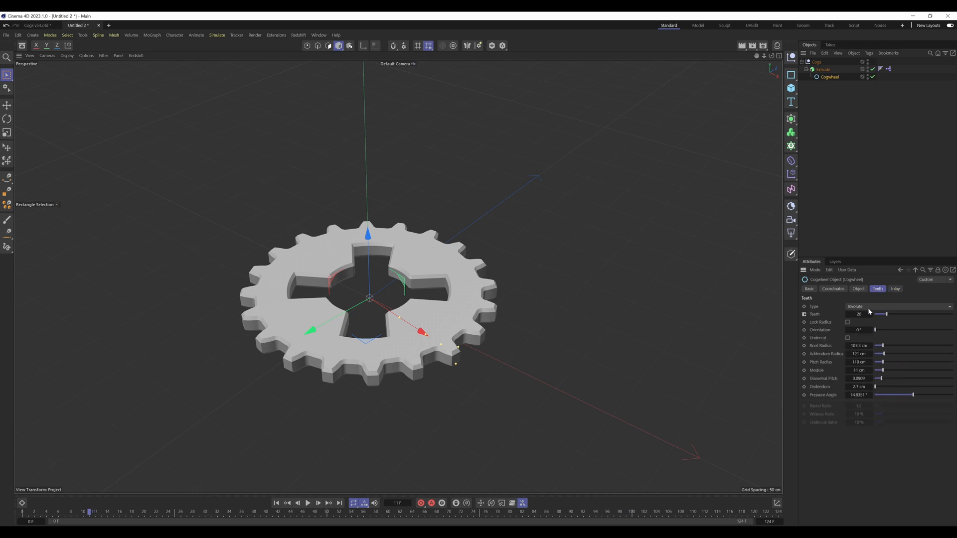
left_click(895, 289)
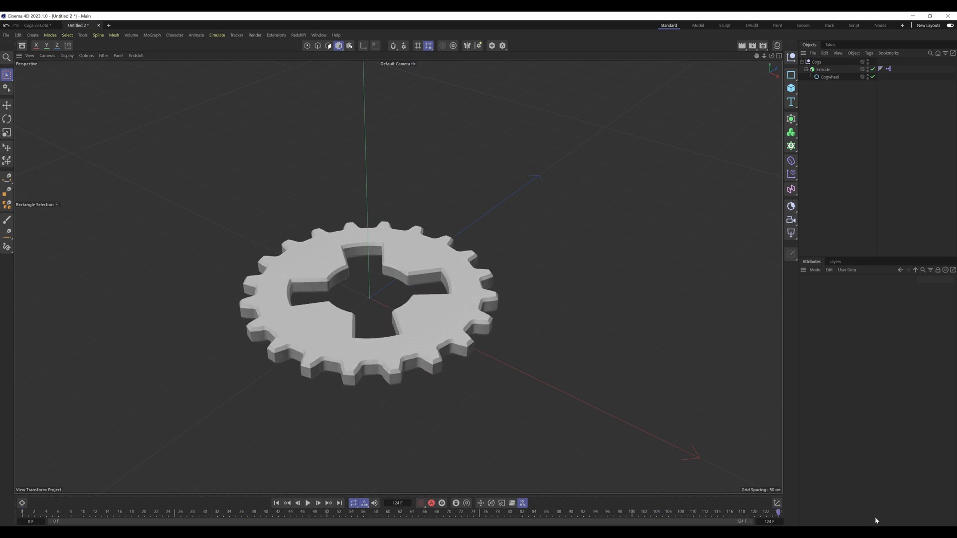
left_click(307, 502)
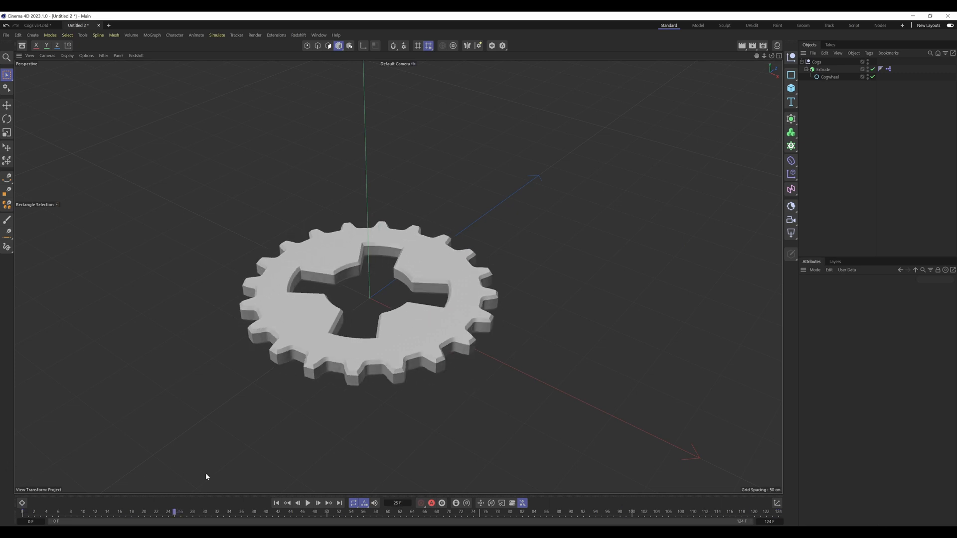
left_click_drag(547, 276, 608, 322)
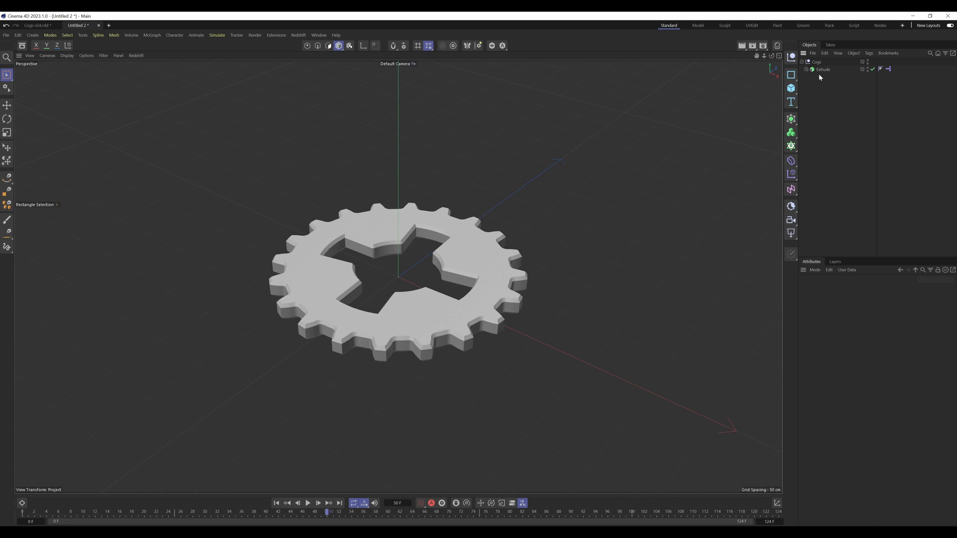
Step: Ctrl-drag Extrude to create Extrude.1 with its XPresso tag beside the first gear
left_click(823, 69)
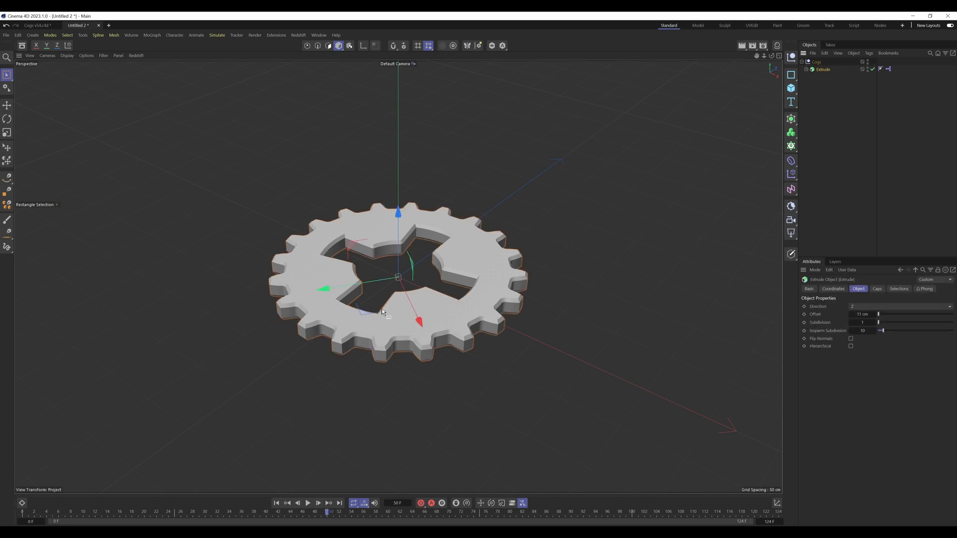
left_click_drag(397, 278, 641, 347)
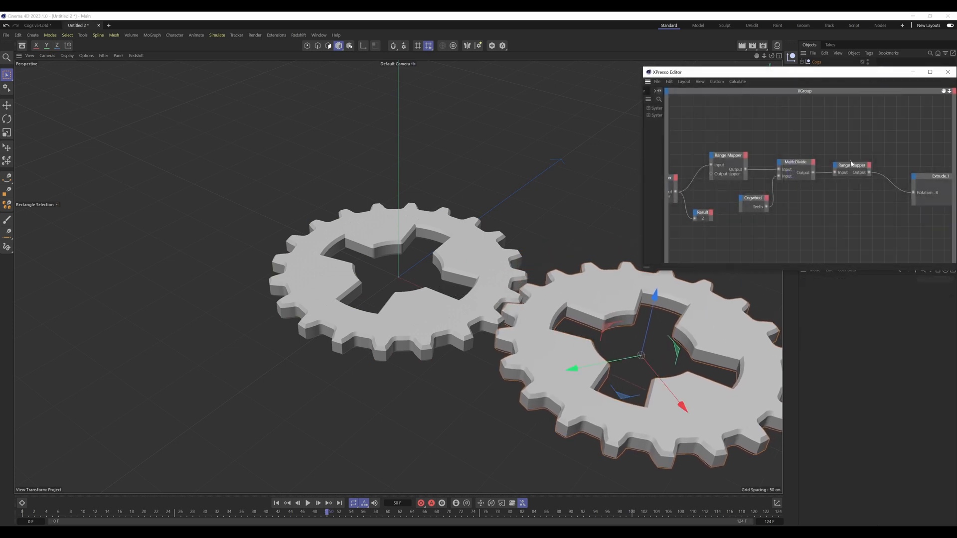
left_click(849, 165)
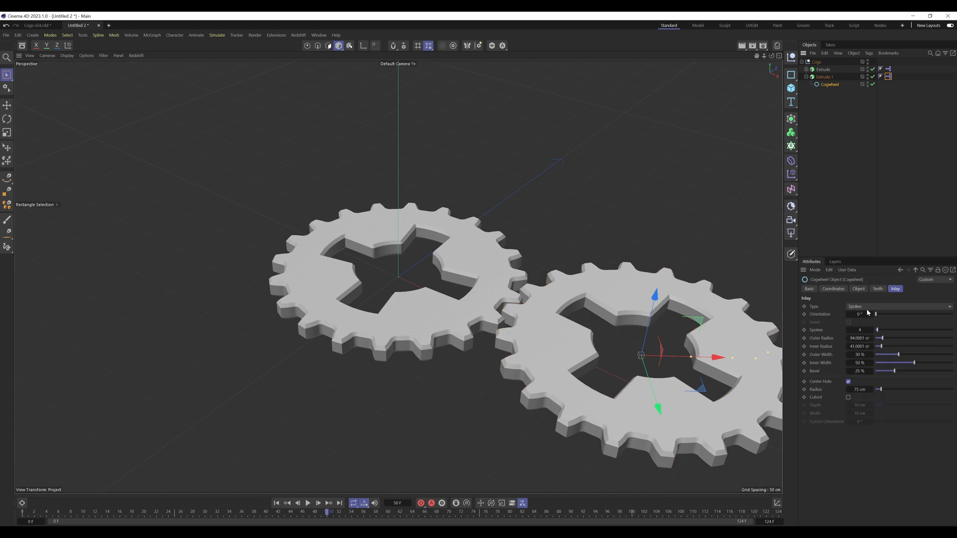
Step: Lower Extrude.1's cogwheel to about ten teeth and play to watch the gears mesh
left_click(877, 289)
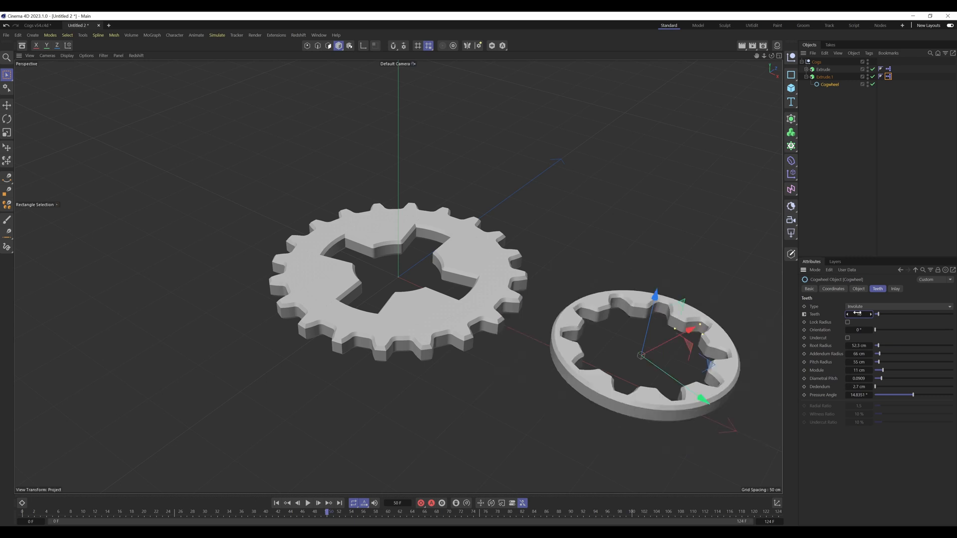
left_click(894, 288)
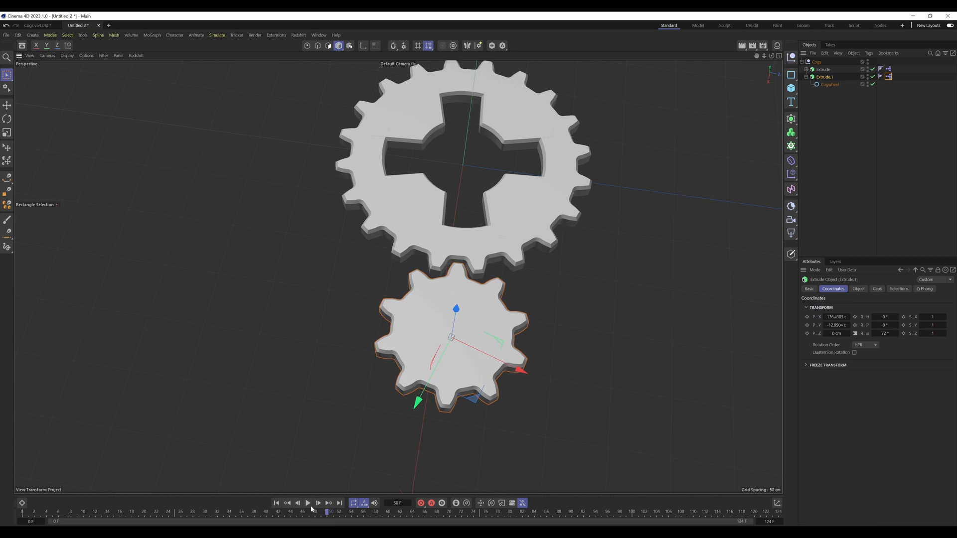
left_click(307, 503)
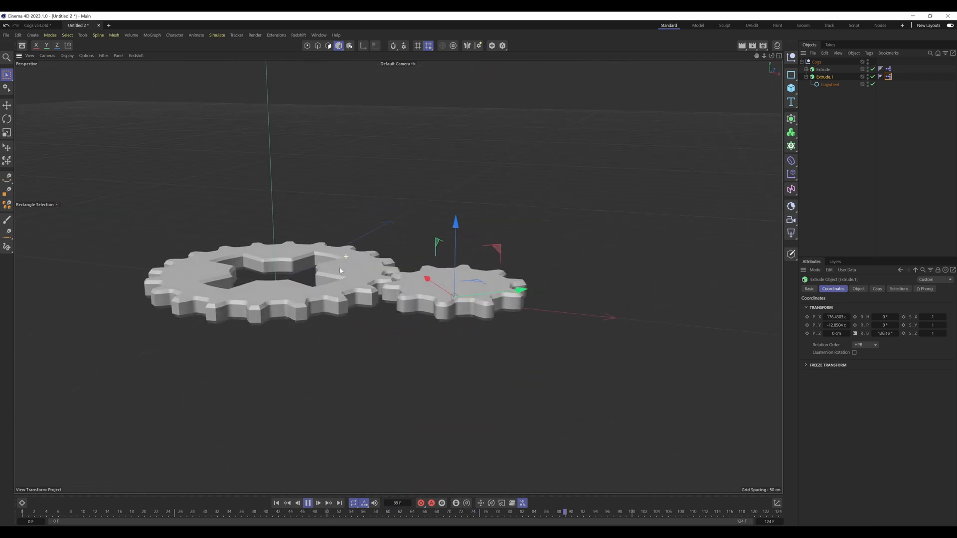